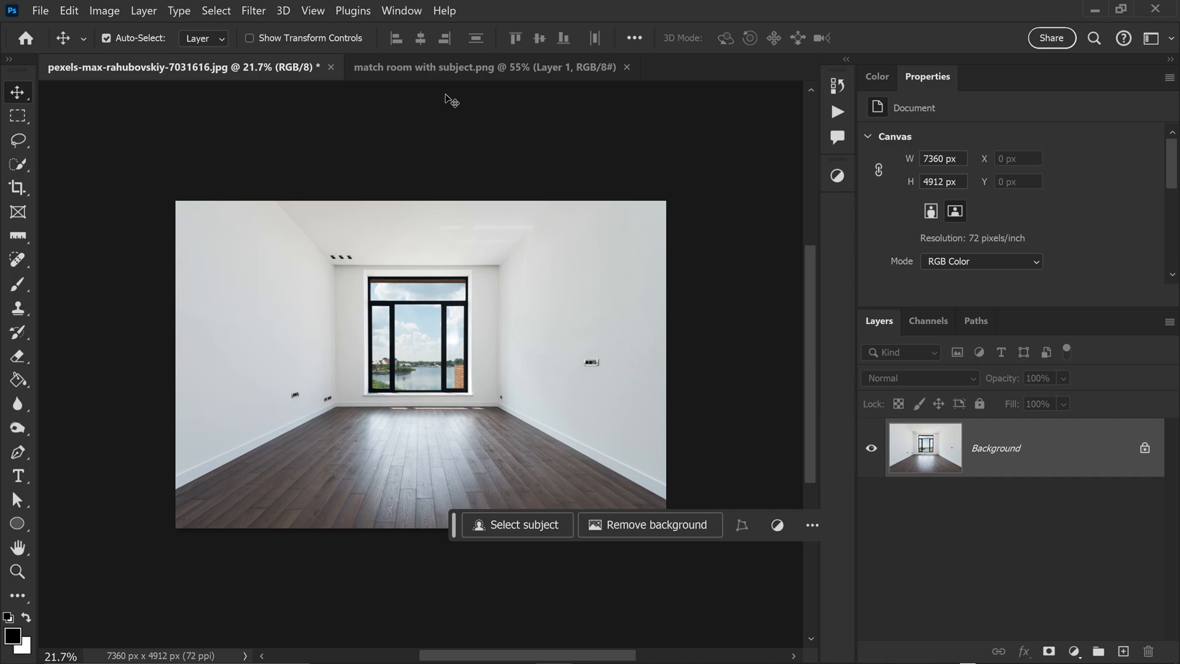
pyautogui.moveTo(432, 82)
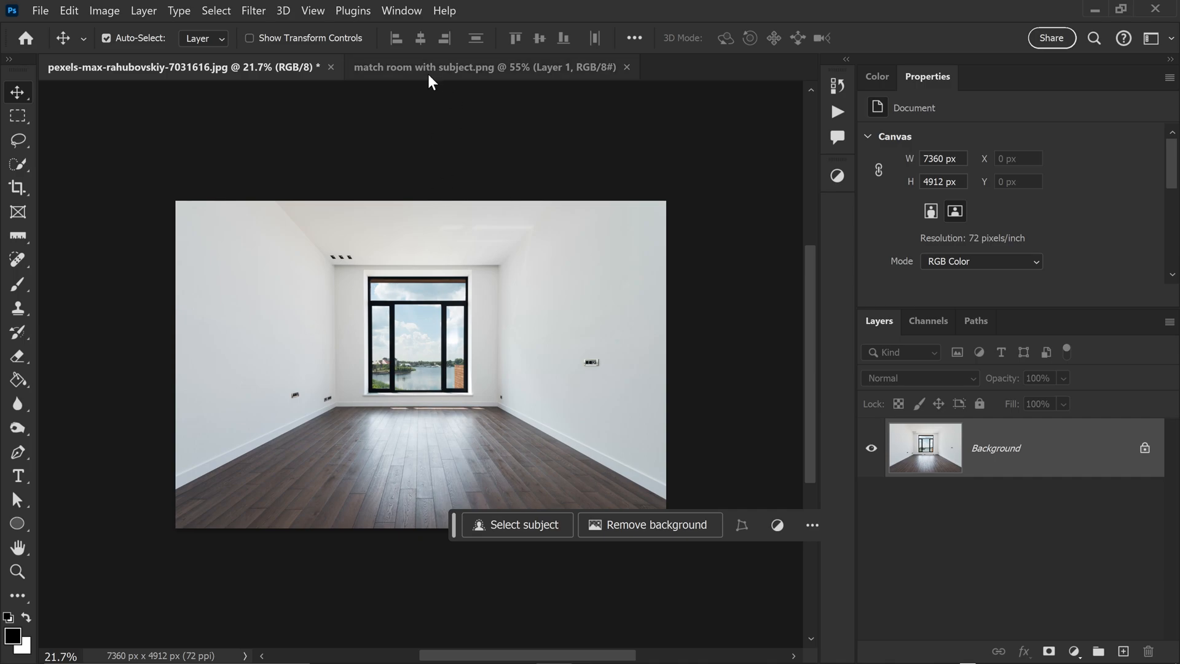
# Step: Switch to the ballerina photo, measure around her pointe shoes with the Ruler, then clear the line
pyautogui.click(484, 66)
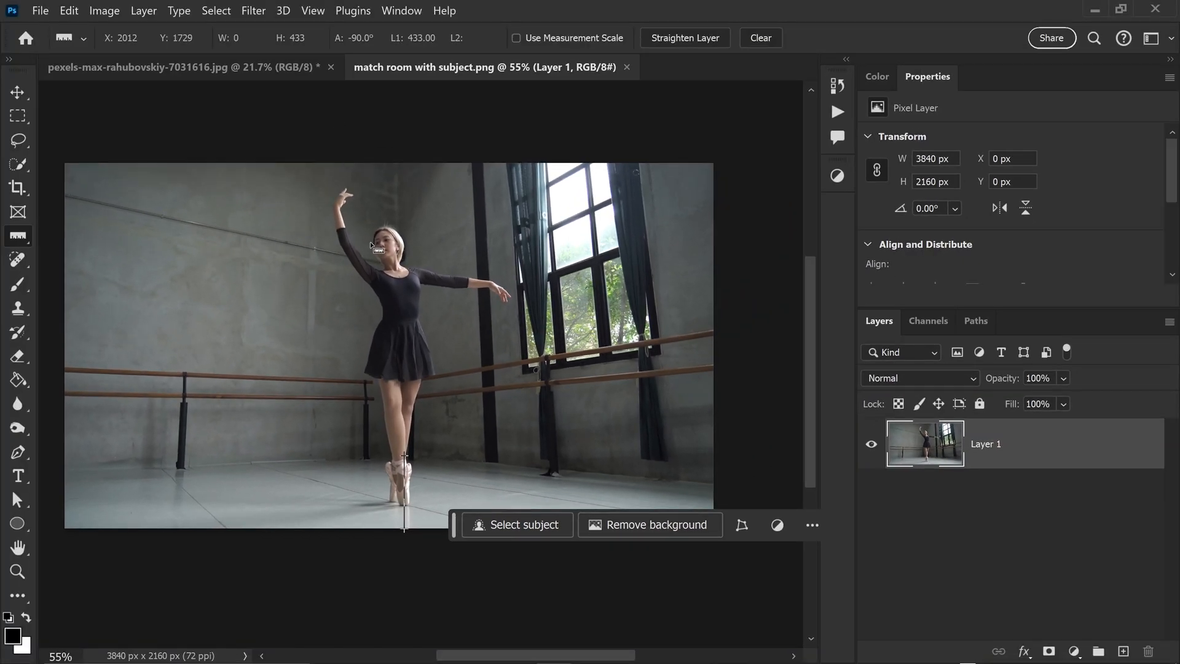
pyautogui.click(760, 38)
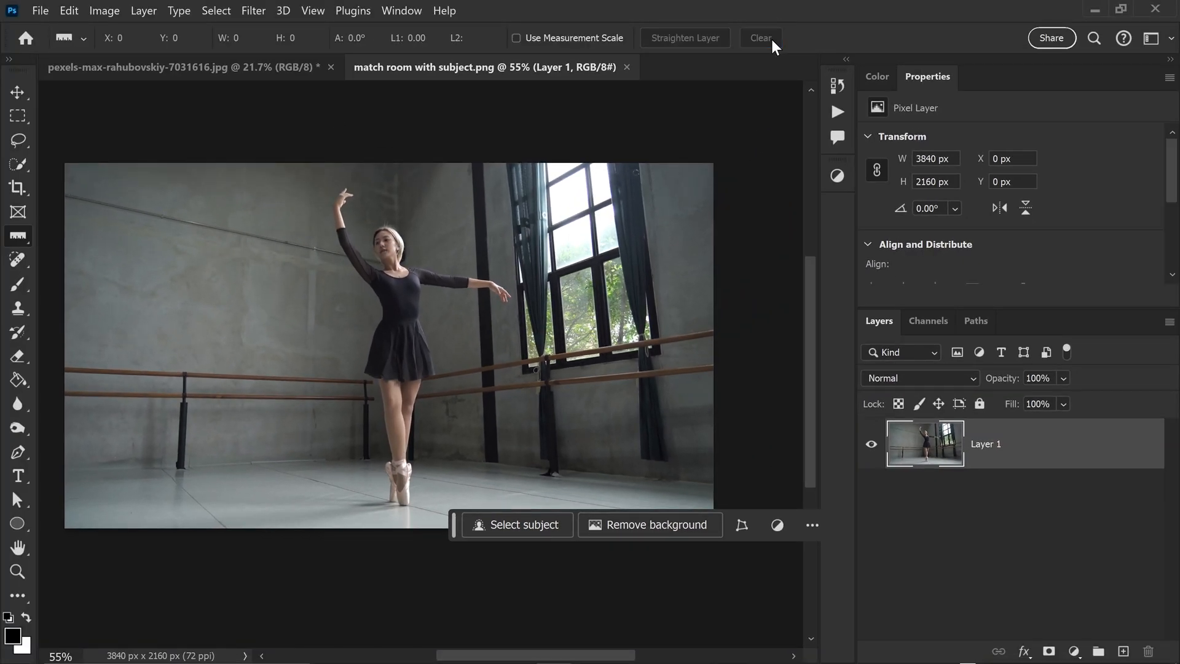
# Step: On the empty room photo, measure the floor vertically and place a horizontal guide across the lower floor
pyautogui.click(181, 67)
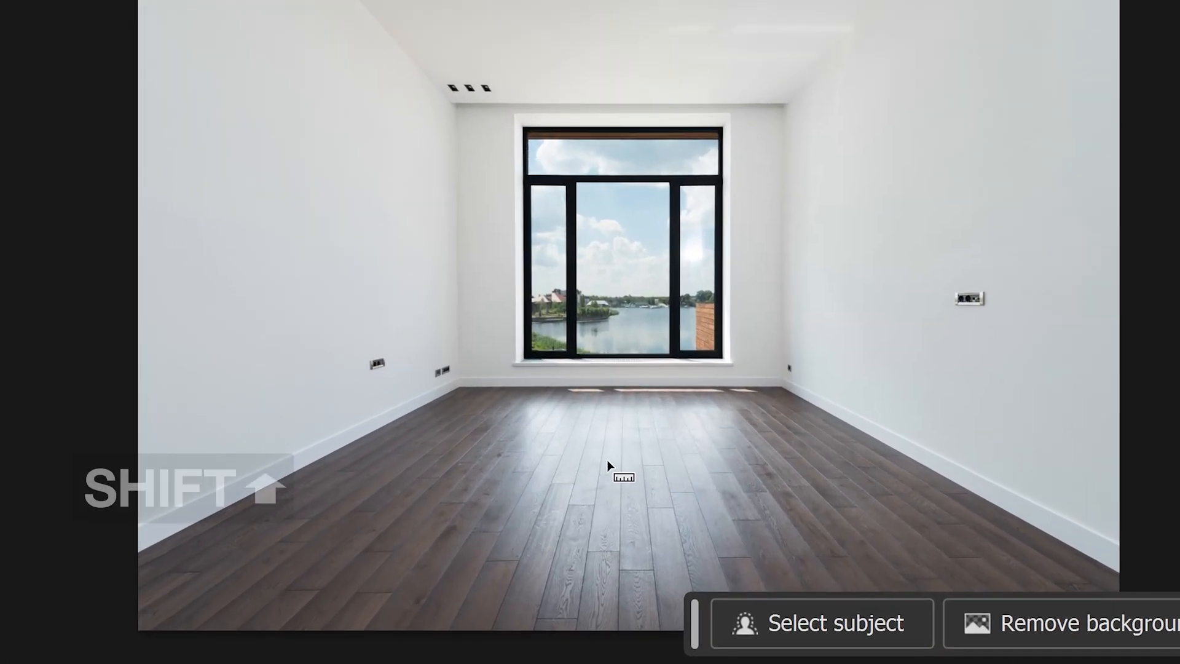
pyautogui.moveTo(589, 440); pyautogui.dragTo(588, 546)
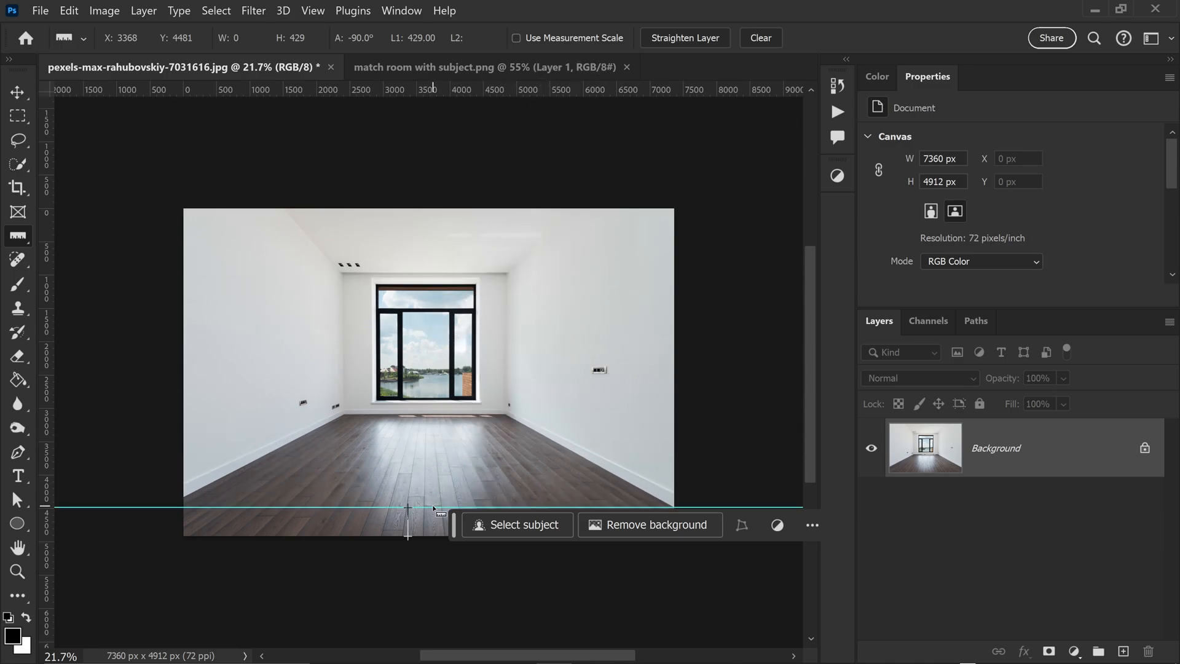
pyautogui.moveTo(760, 67)
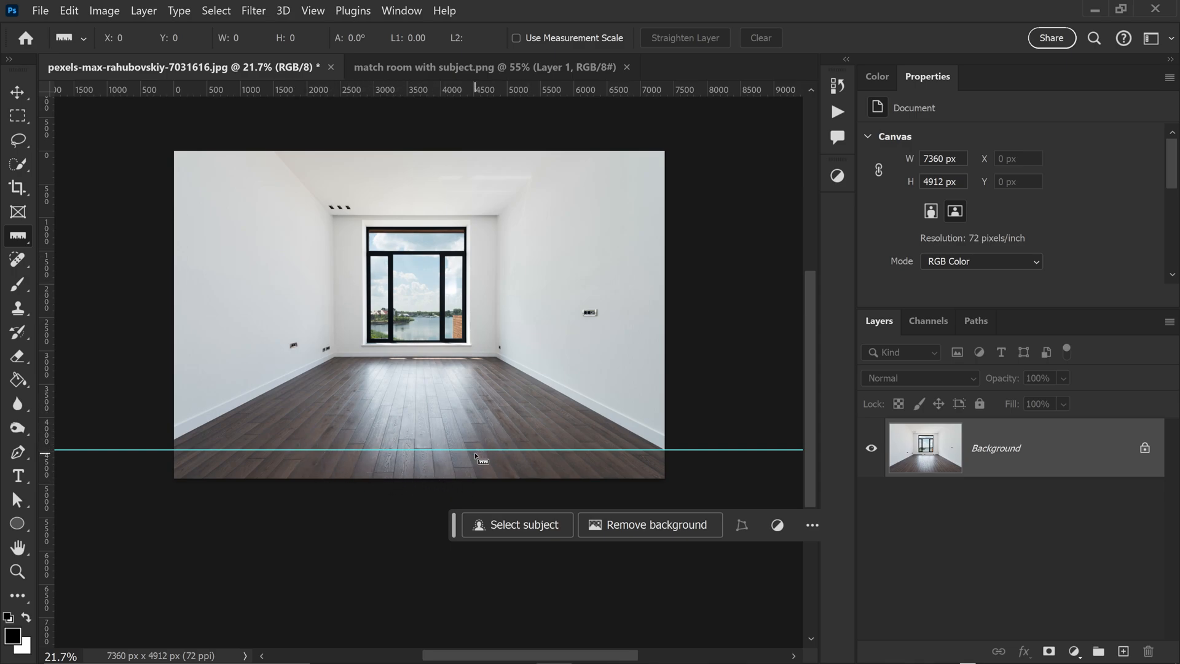
pyautogui.moveTo(401, 390)
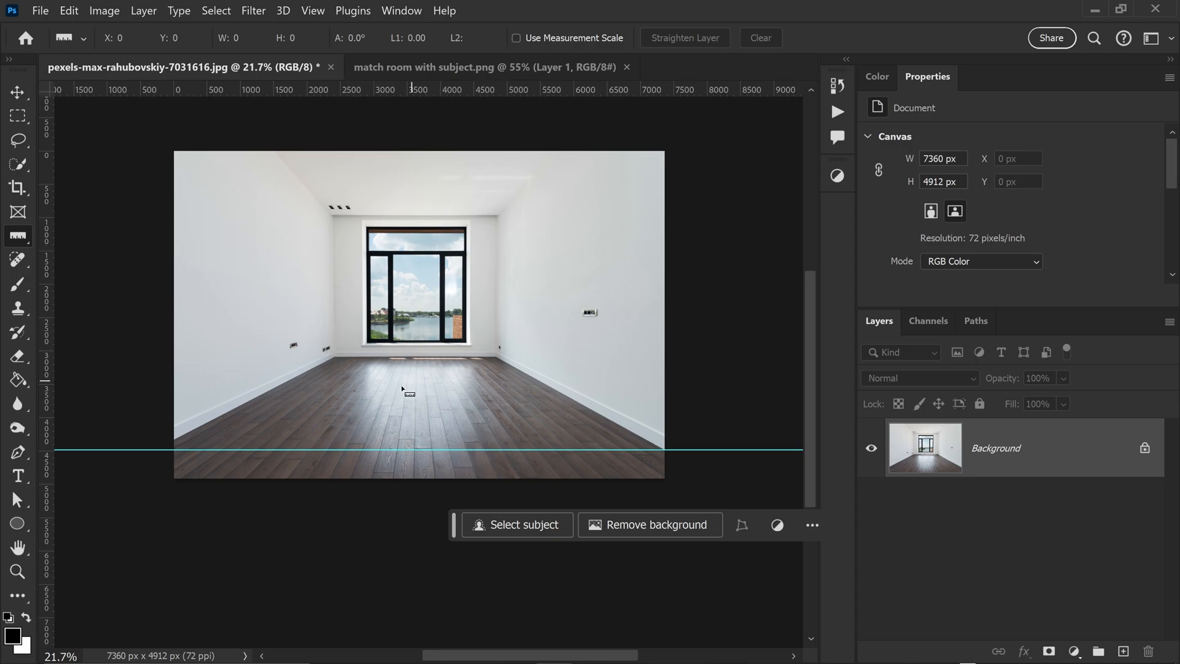
pyautogui.moveTo(475, 399)
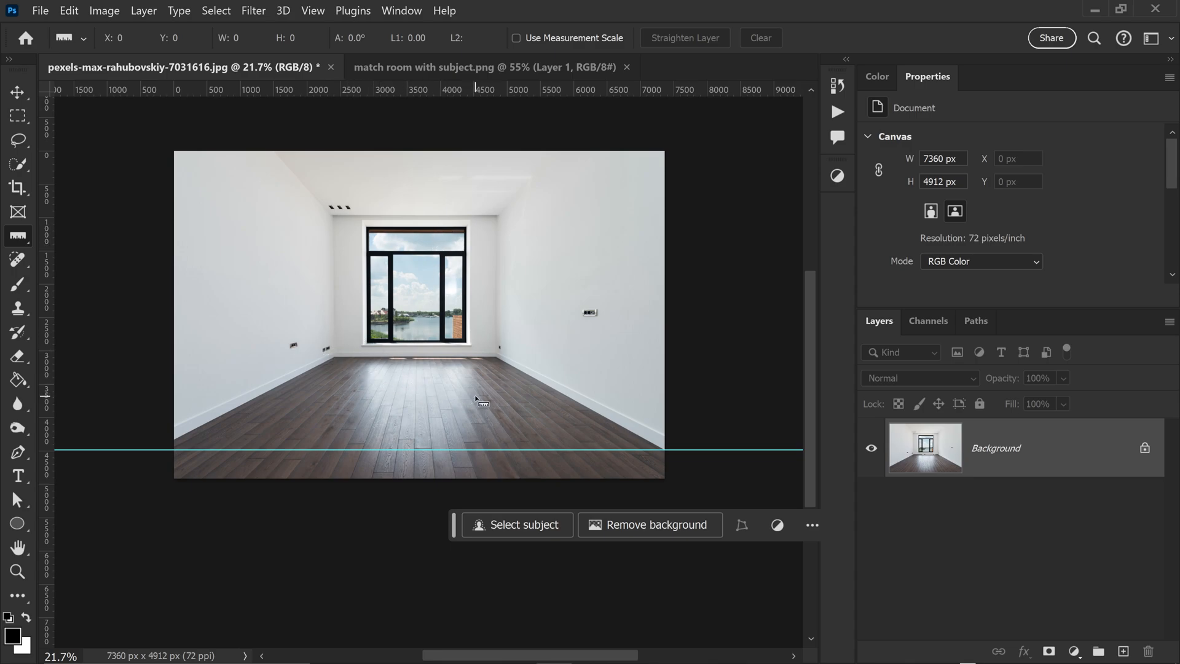
pyautogui.moveTo(326, 390)
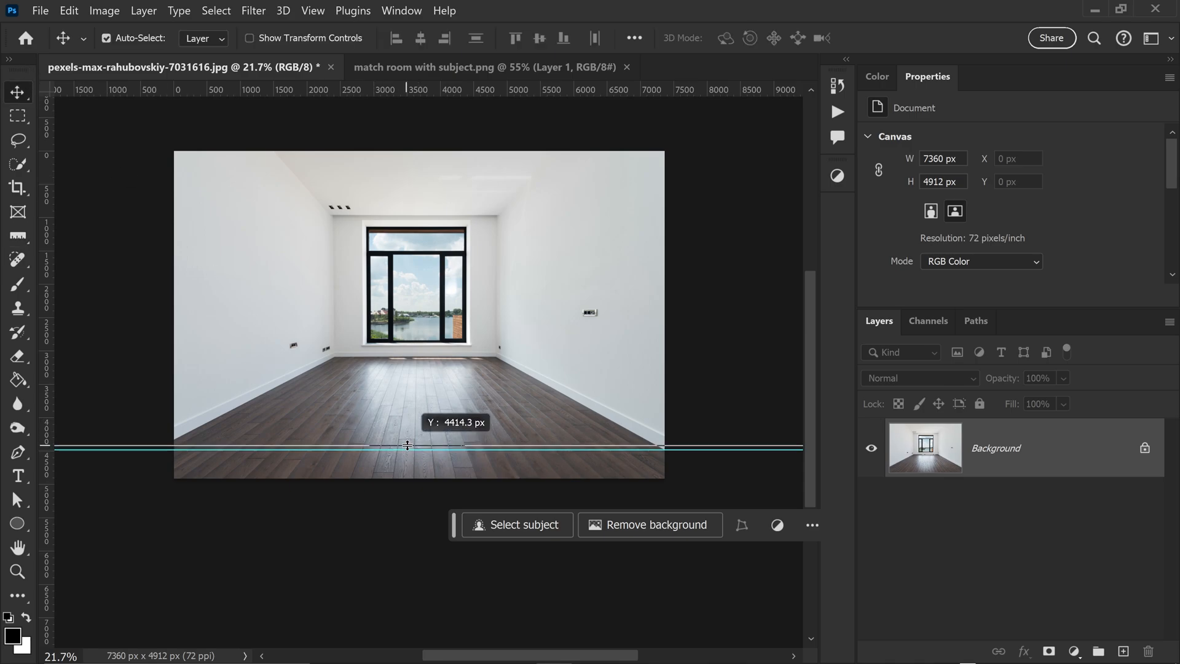
pyautogui.moveTo(407, 446); pyautogui.dragTo(413, 431)
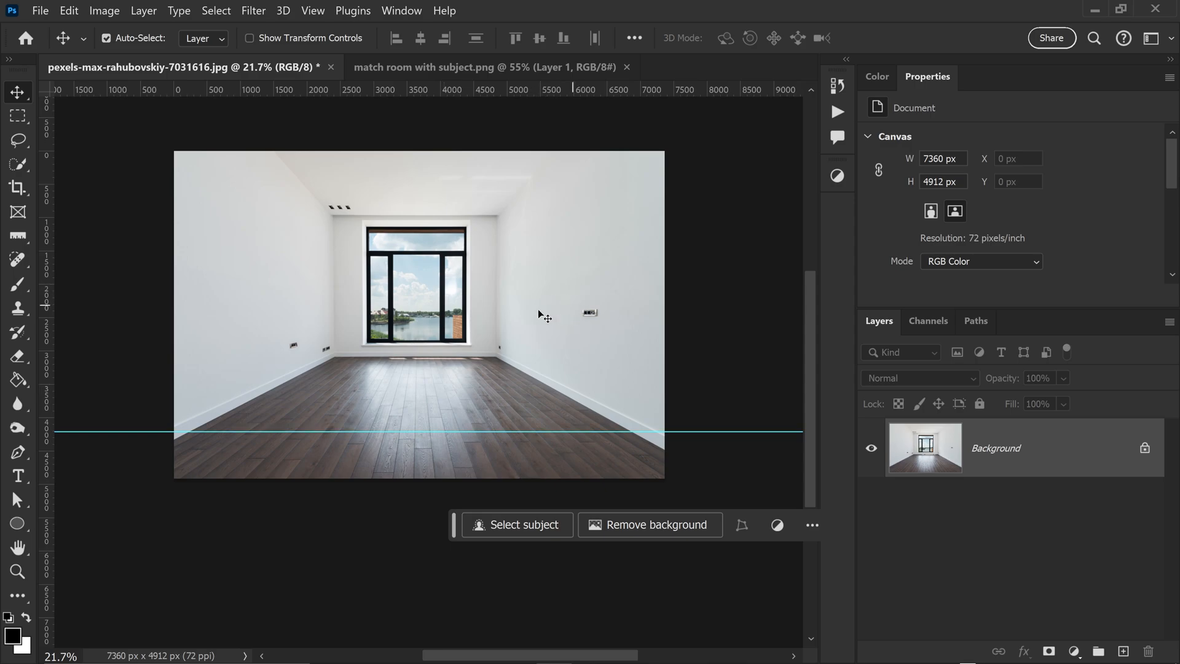
pyautogui.moveTo(951, 467)
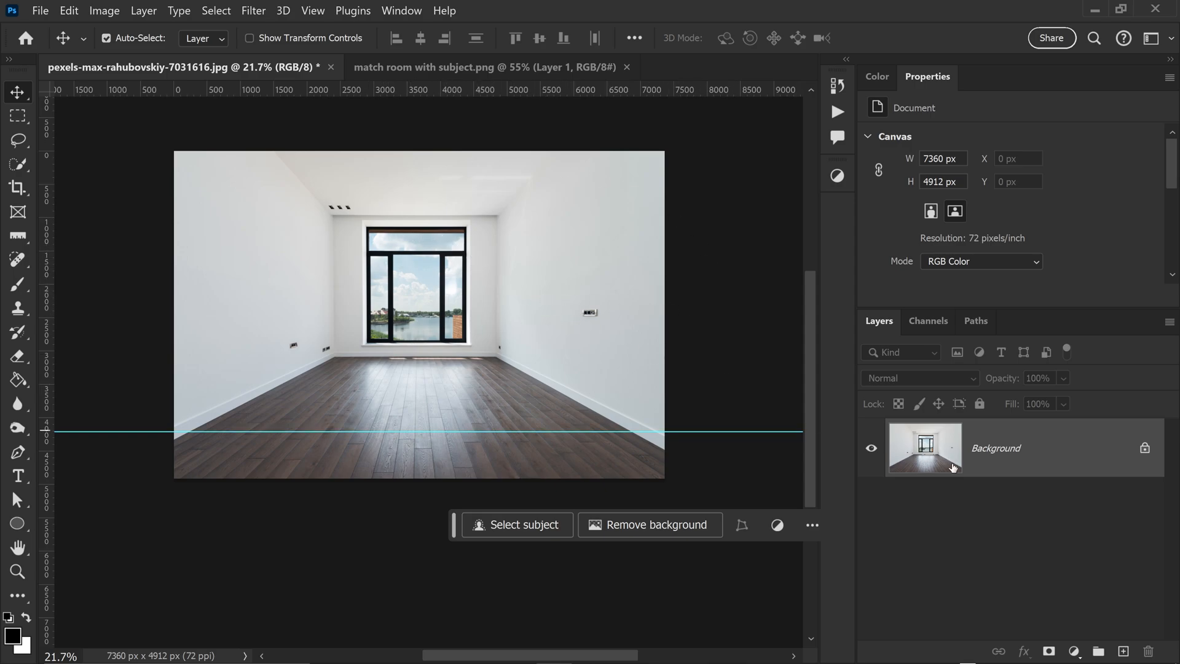
# Step: Unlock the room's Background layer and convert it to a smart object
pyautogui.doubleClick(995, 447)
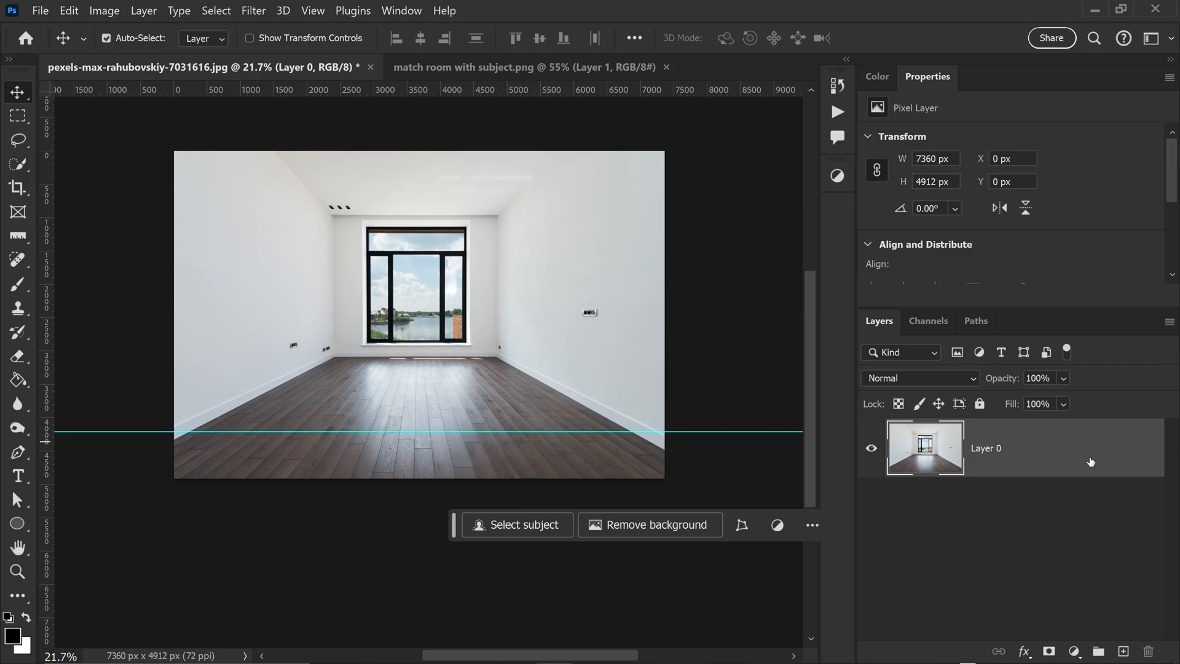
pyautogui.rightClick(986, 447)
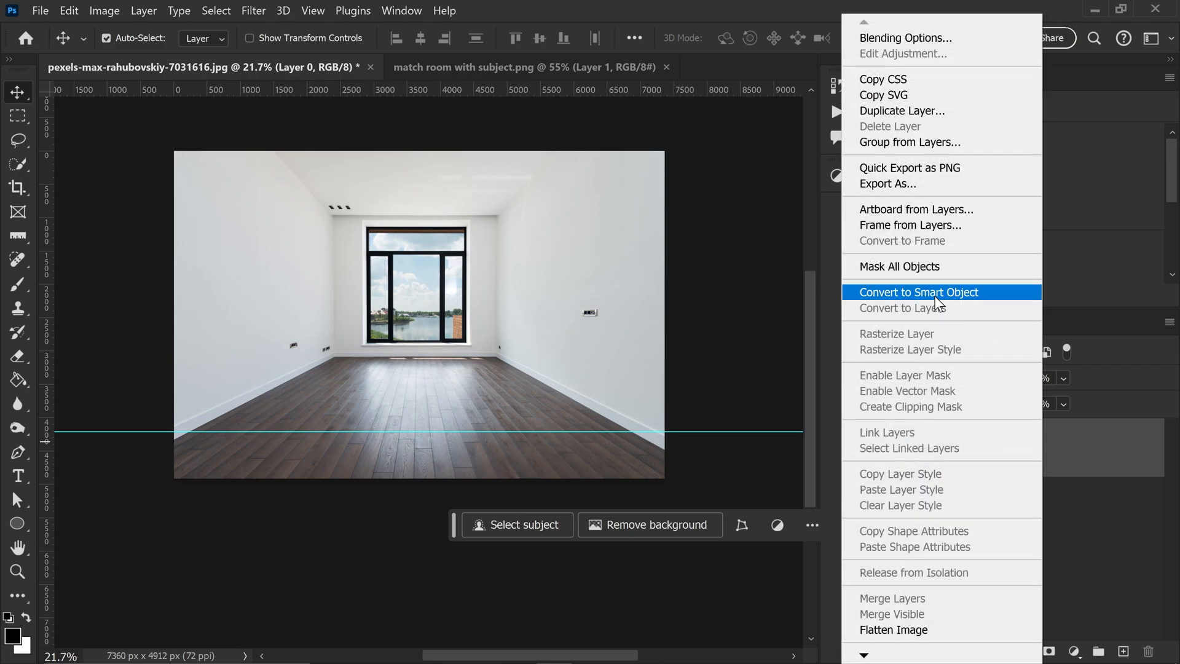
pyautogui.click(917, 292)
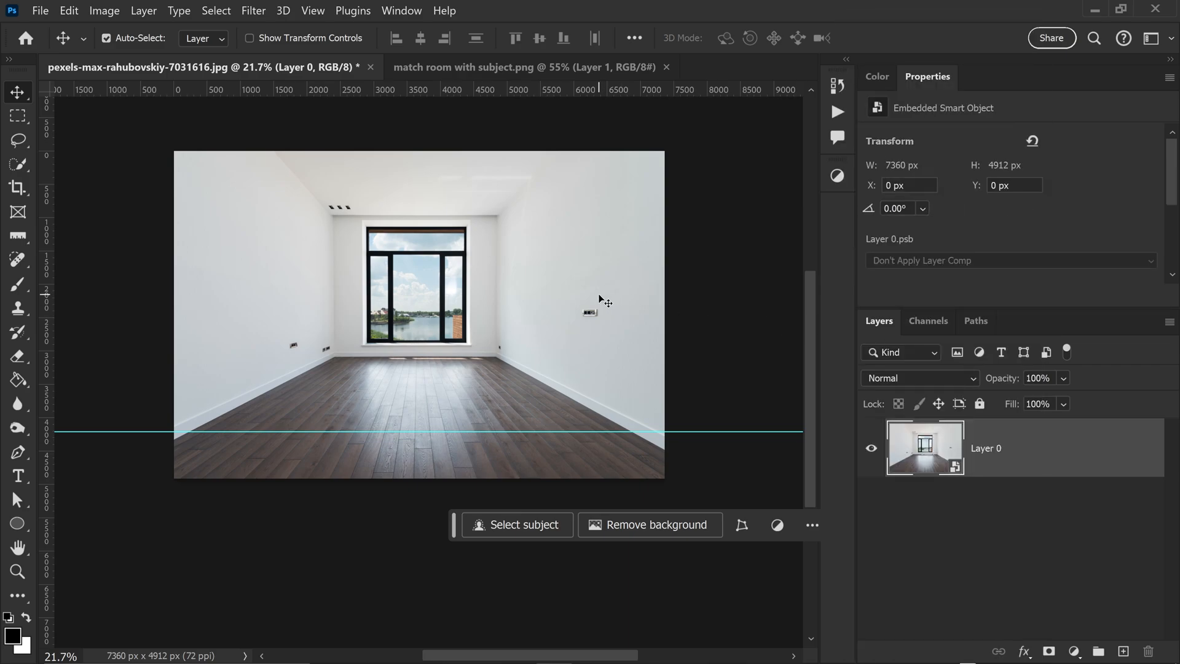
pyautogui.click(69, 11)
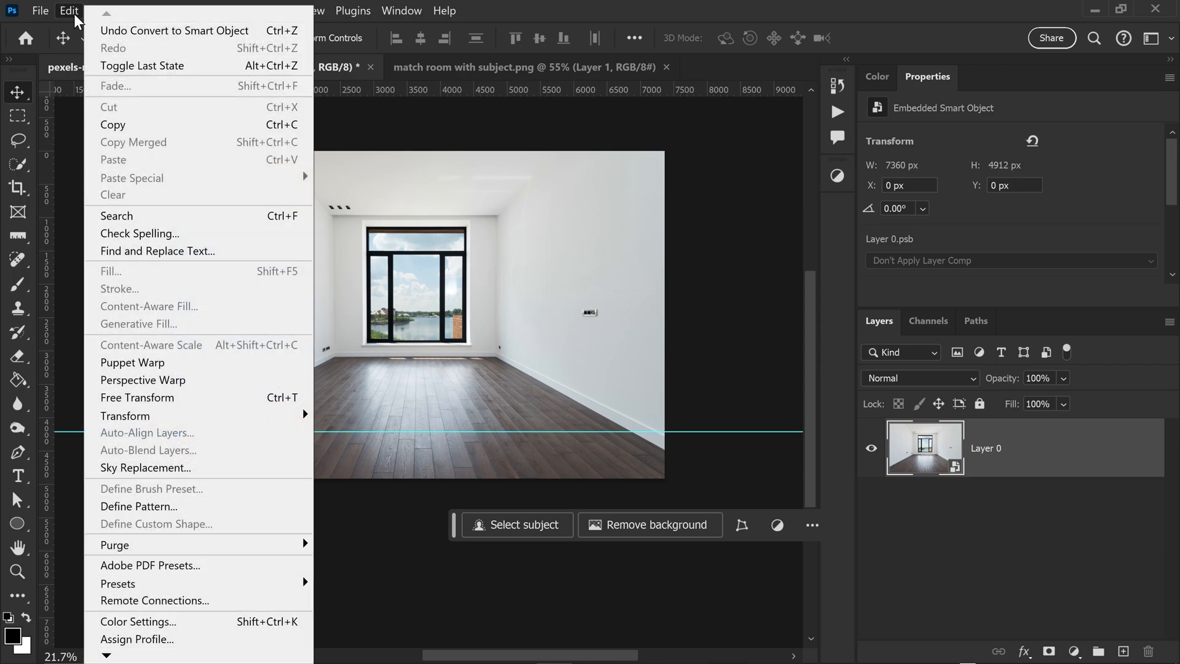
pyautogui.moveTo(150, 379)
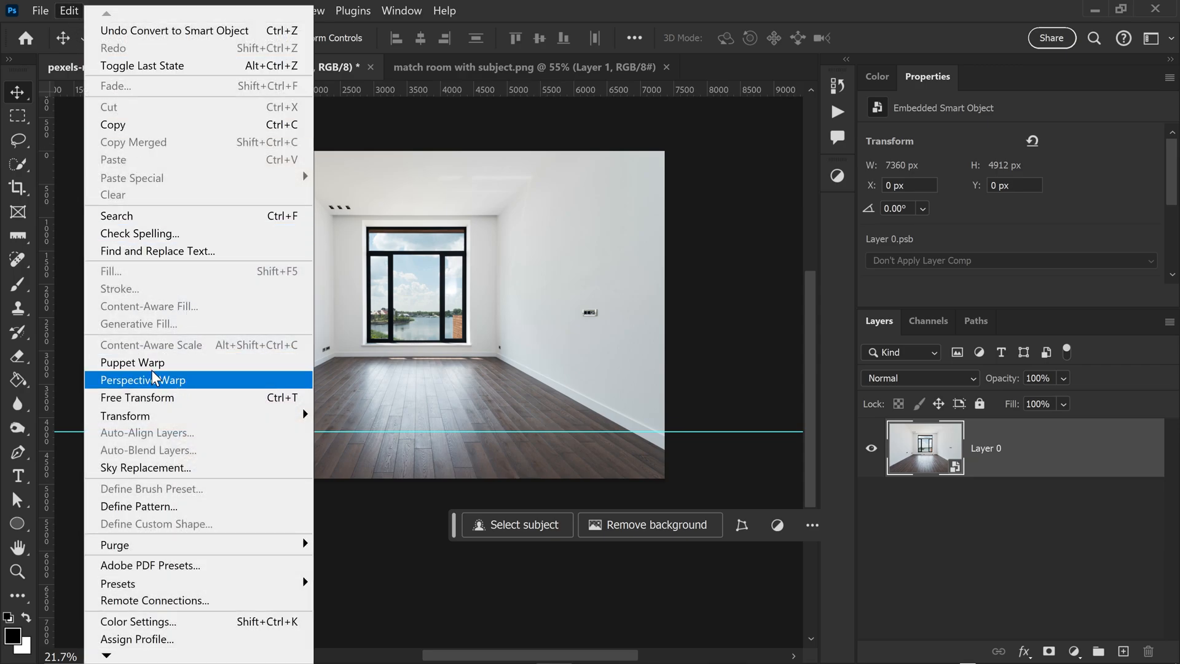
# Step: Start Perspective Warp and fit the first plane to the back wall, pinning its floor corner
pyautogui.click(145, 380)
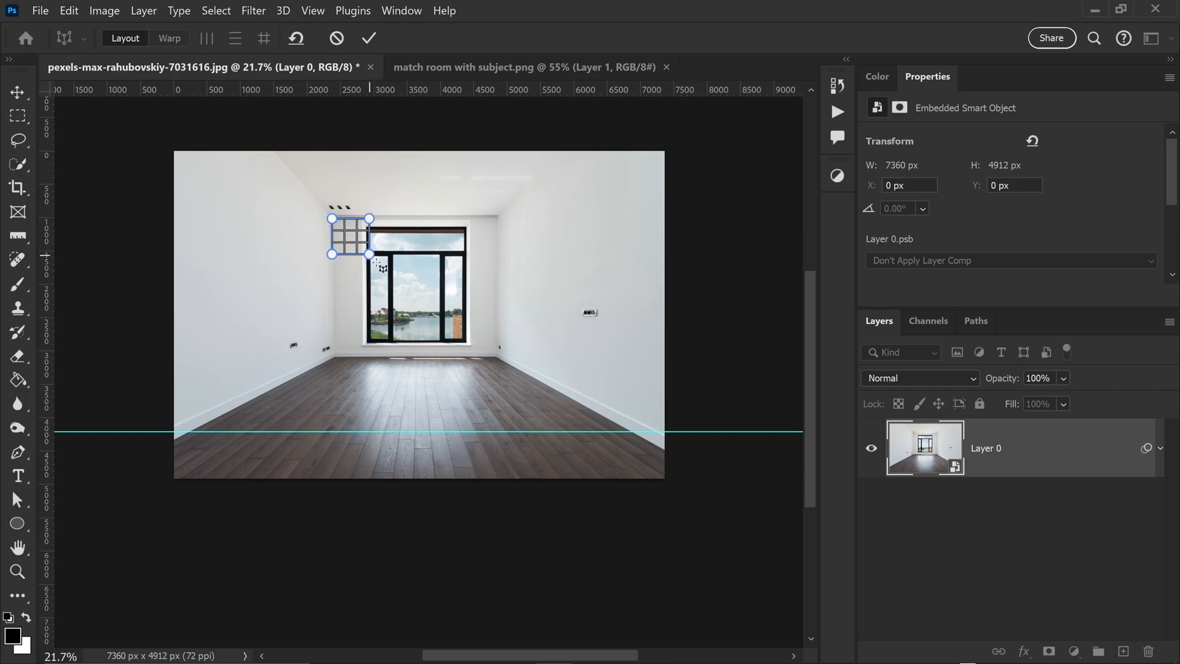
pyautogui.moveTo(370, 253); pyautogui.dragTo(498, 356)
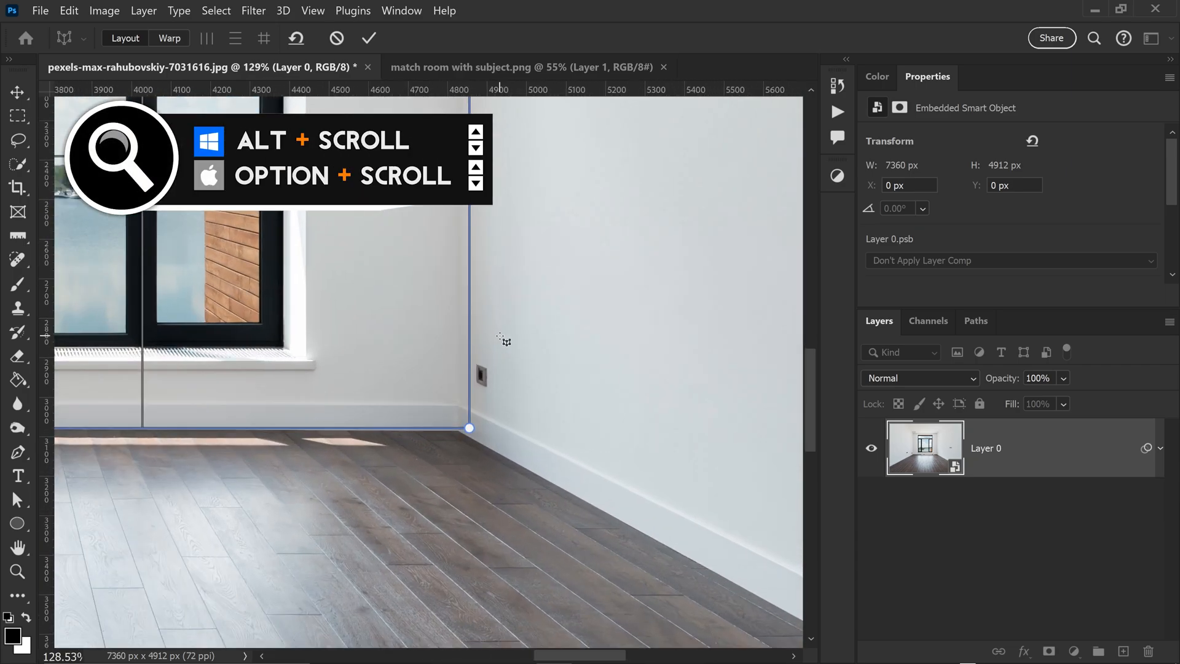
pyautogui.scroll(-3)
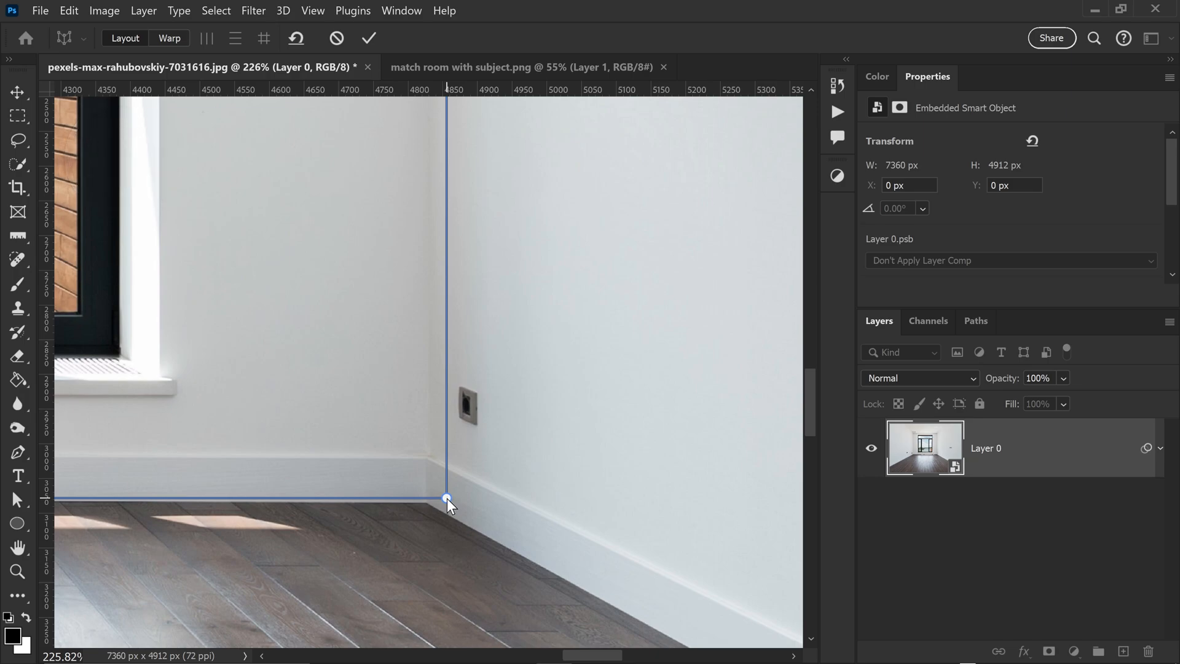
pyautogui.moveTo(446, 498); pyautogui.dragTo(426, 502)
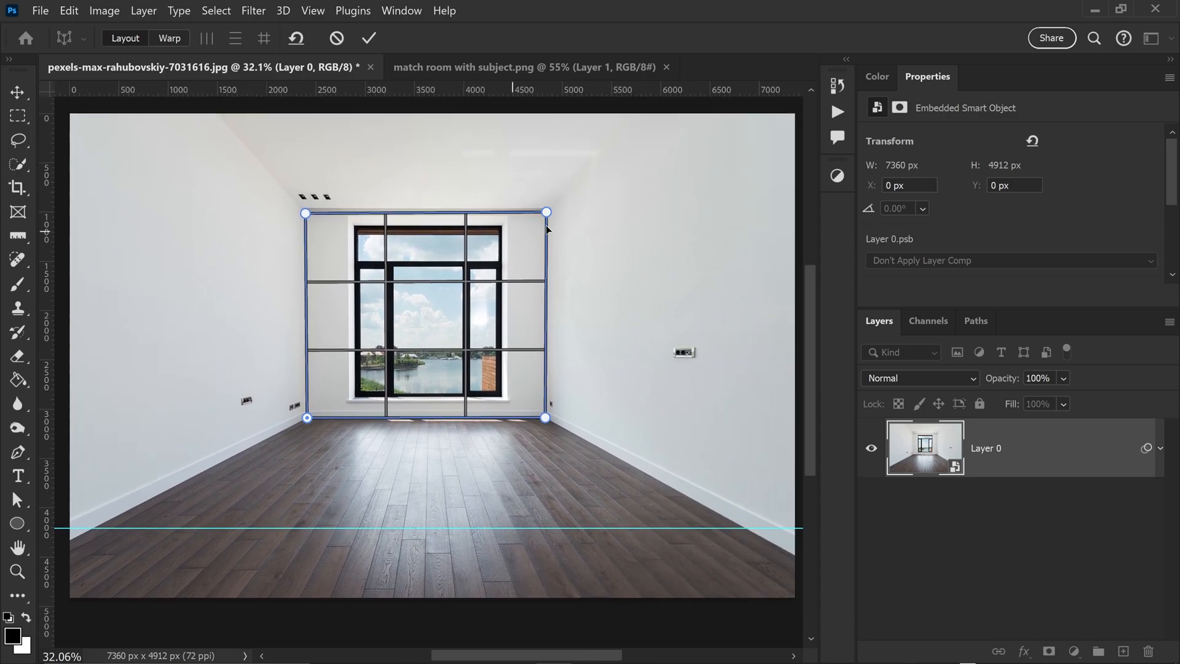
# Step: Draw a second plane over the right wall and snap it to the back-wall plane
pyautogui.moveTo(545, 213); pyautogui.dragTo(734, 391)
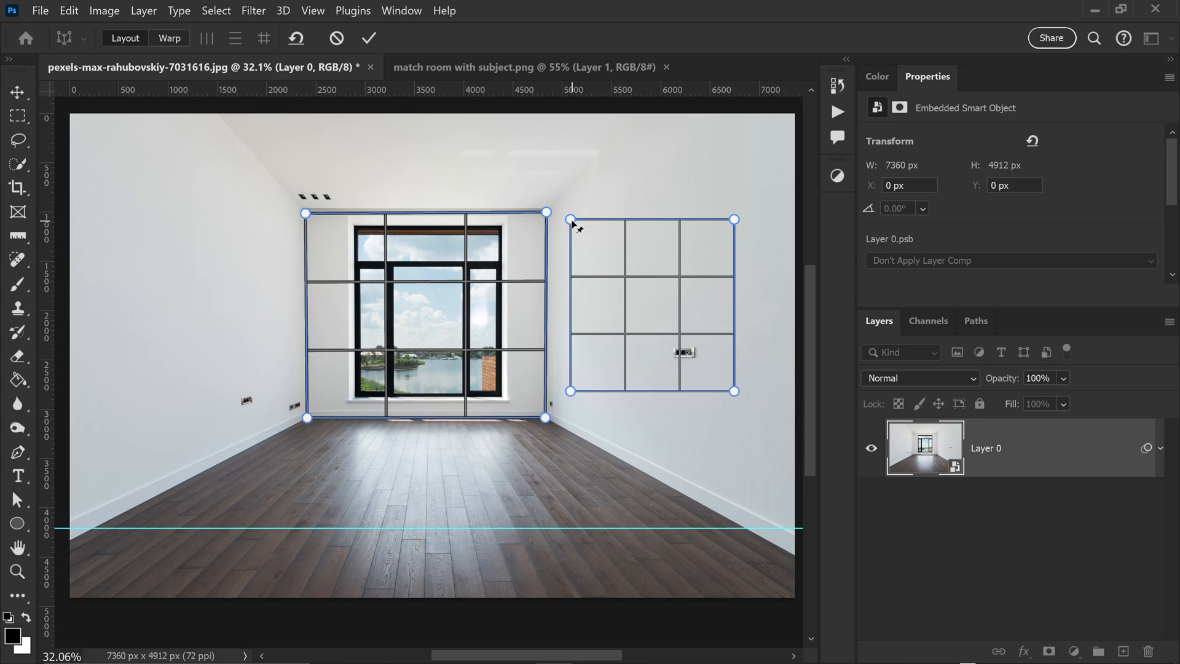
pyautogui.moveTo(569, 219); pyautogui.dragTo(589, 211)
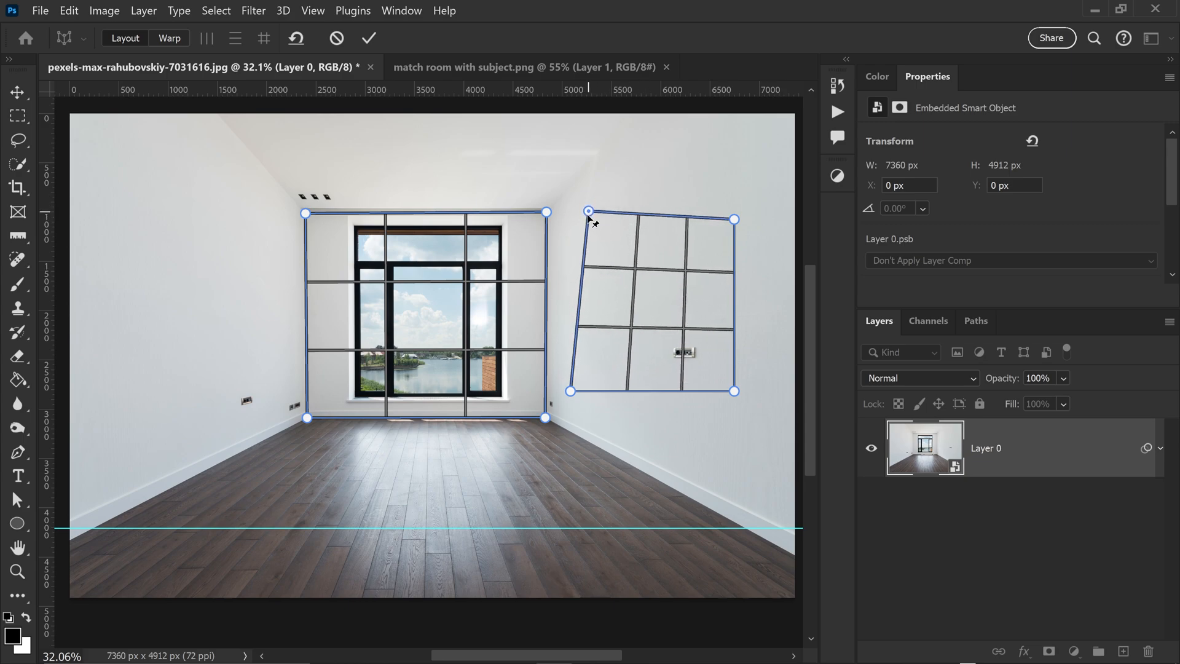
pyautogui.moveTo(588, 212); pyautogui.dragTo(553, 251)
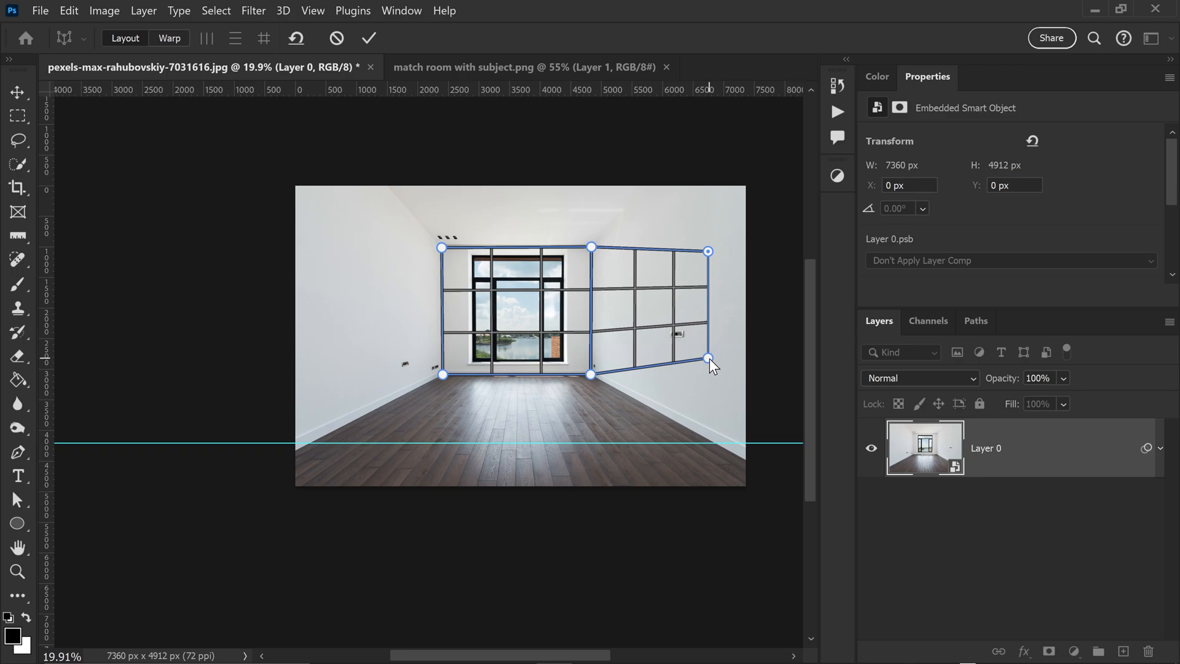
# Step: Stretch the right-wall plane's outer corners down to the floor corner and up along the wall
pyautogui.moveTo(708, 357); pyautogui.dragTo(759, 471)
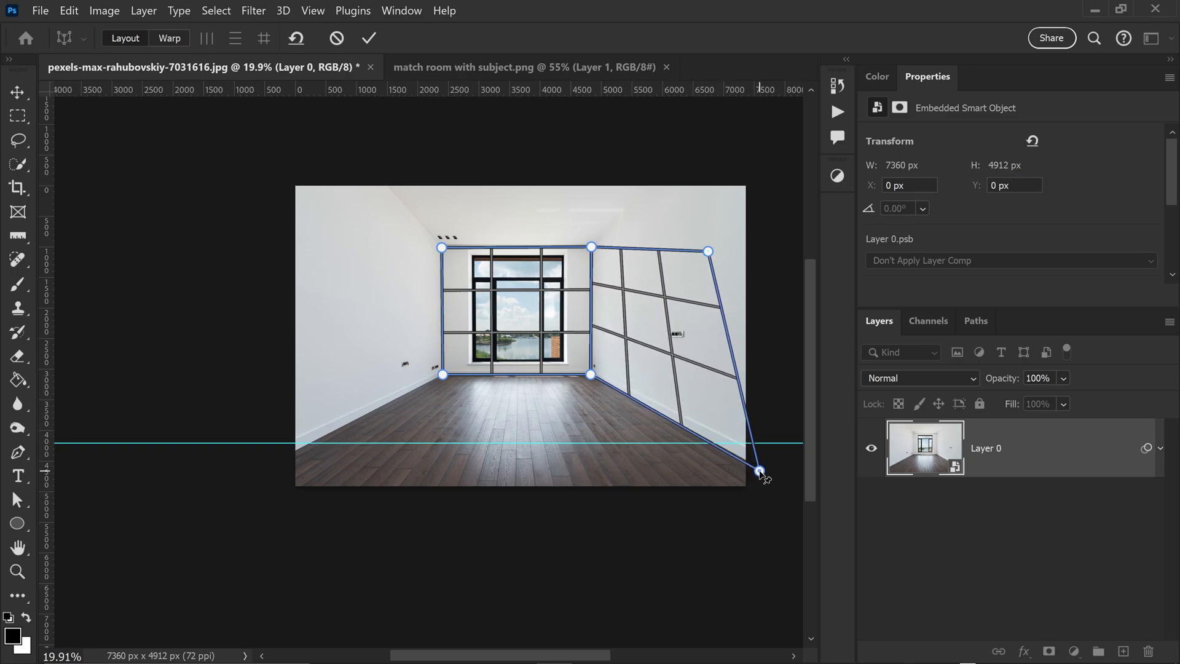
pyautogui.moveTo(758, 472); pyautogui.dragTo(762, 468)
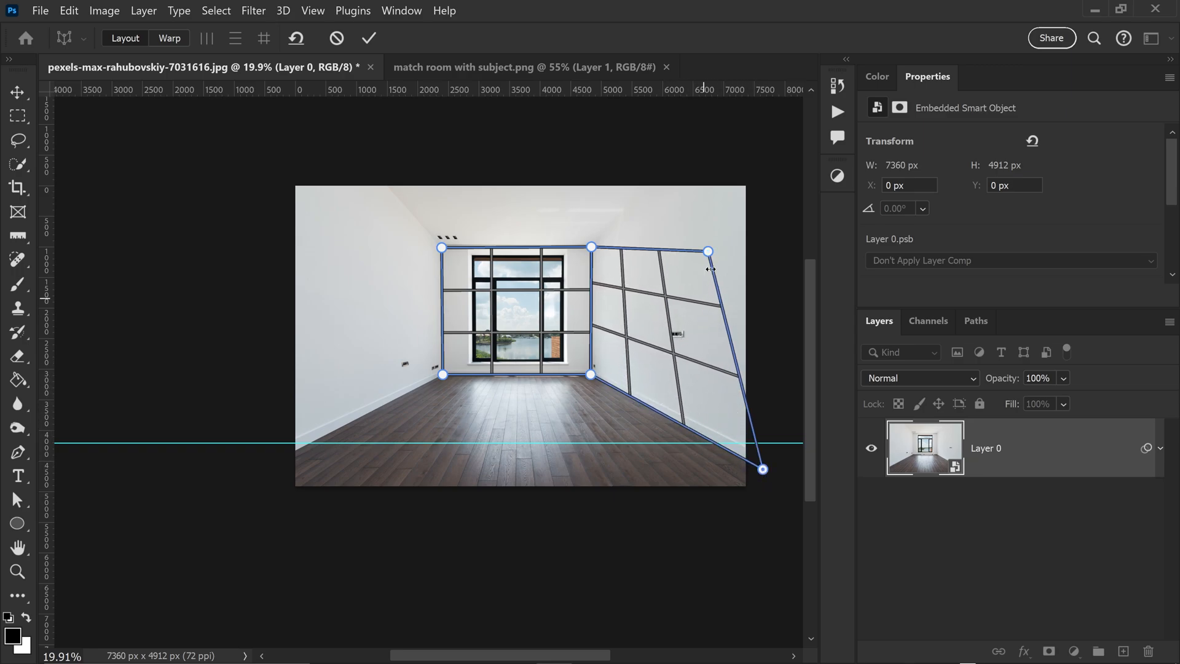
pyautogui.moveTo(708, 251); pyautogui.dragTo(734, 94)
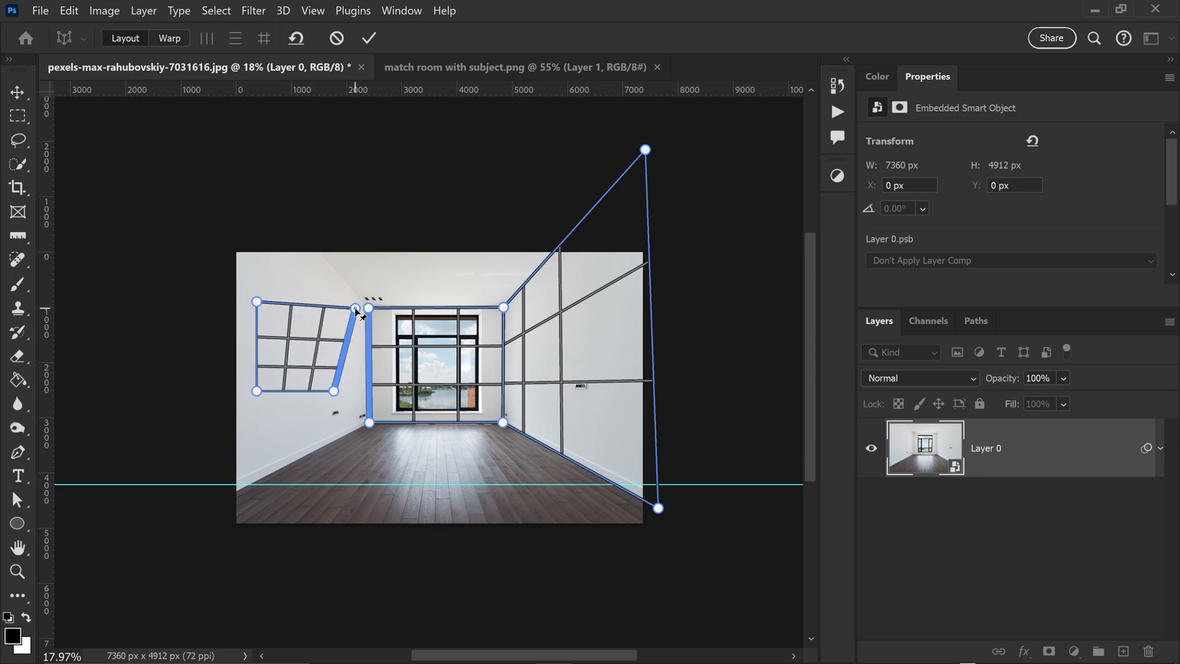
# Step: Stretch the left-wall plane up and down to the floor guide, then start a ceiling plane between the walls
pyautogui.moveTo(256, 303); pyautogui.dragTo(263, 204)
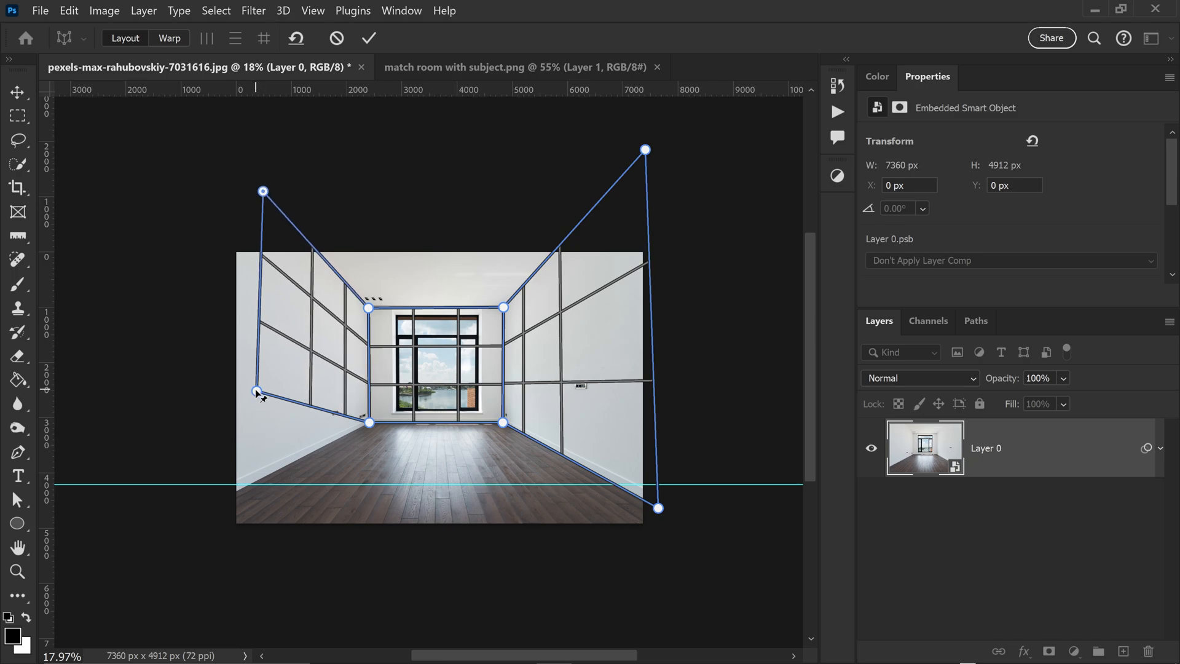
pyautogui.moveTo(255, 391); pyautogui.dragTo(212, 500)
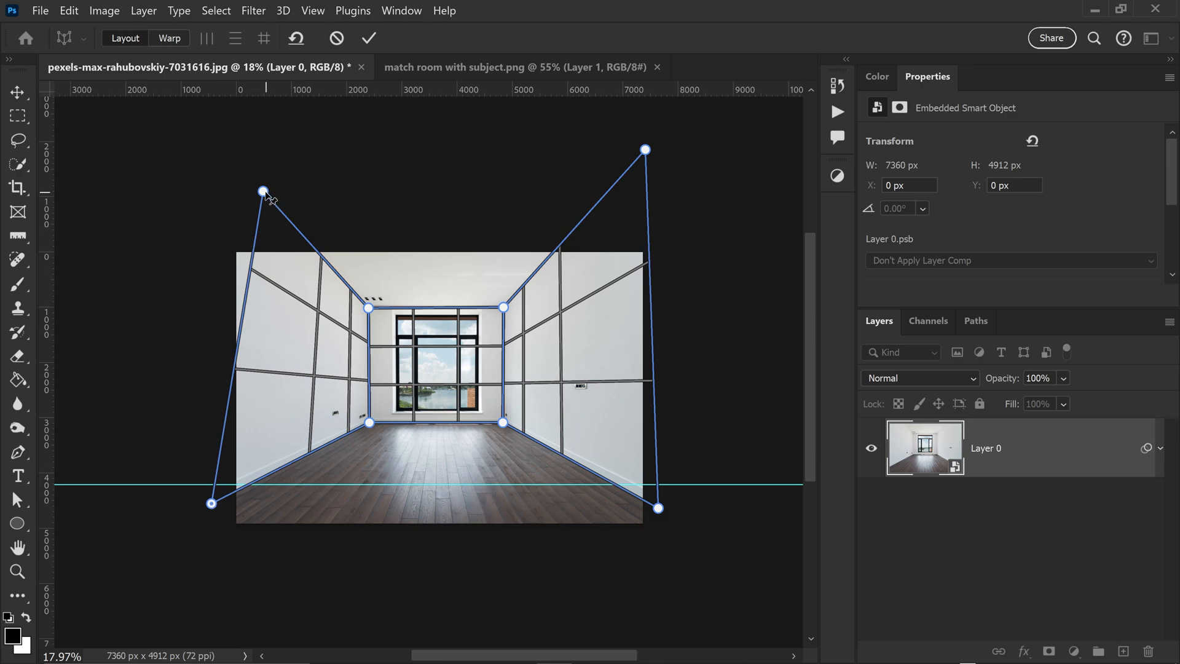
pyautogui.moveTo(263, 192); pyautogui.dragTo(237, 168)
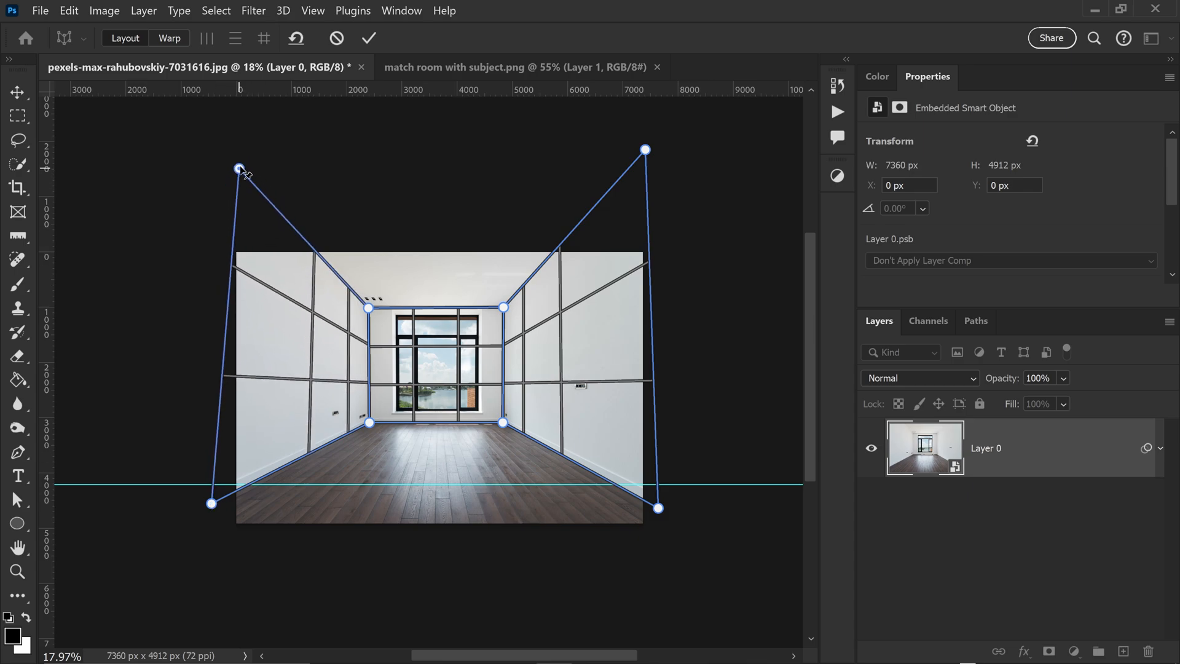
pyautogui.moveTo(238, 168); pyautogui.dragTo(241, 163)
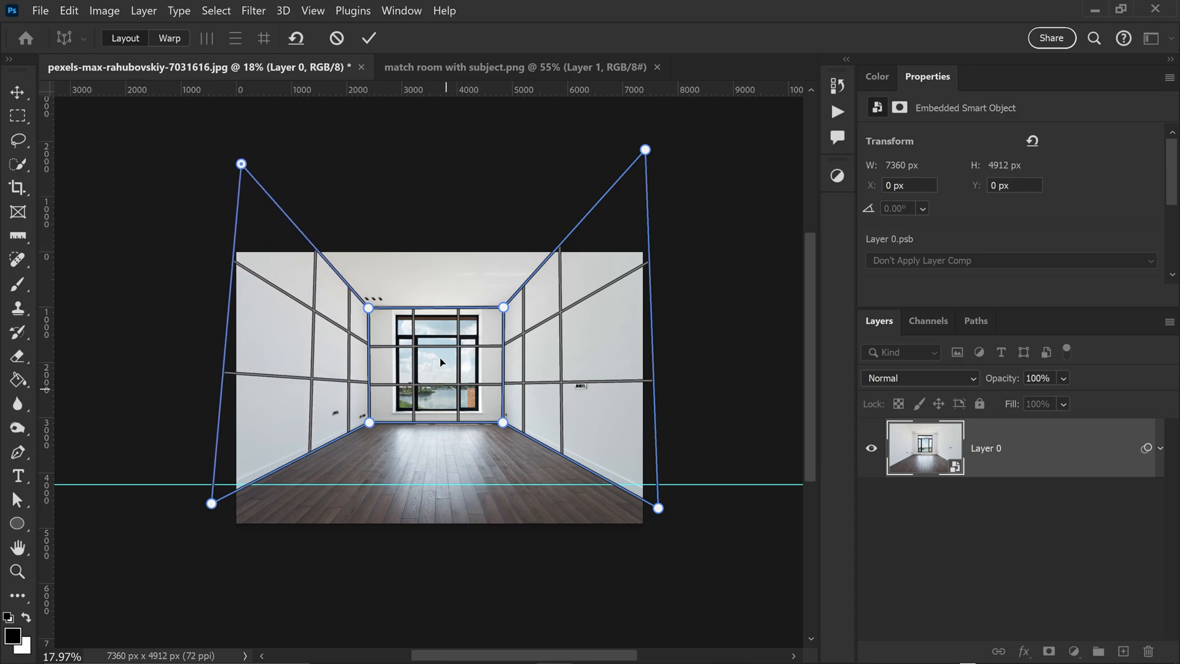
pyautogui.moveTo(502, 307); pyautogui.dragTo(467, 282)
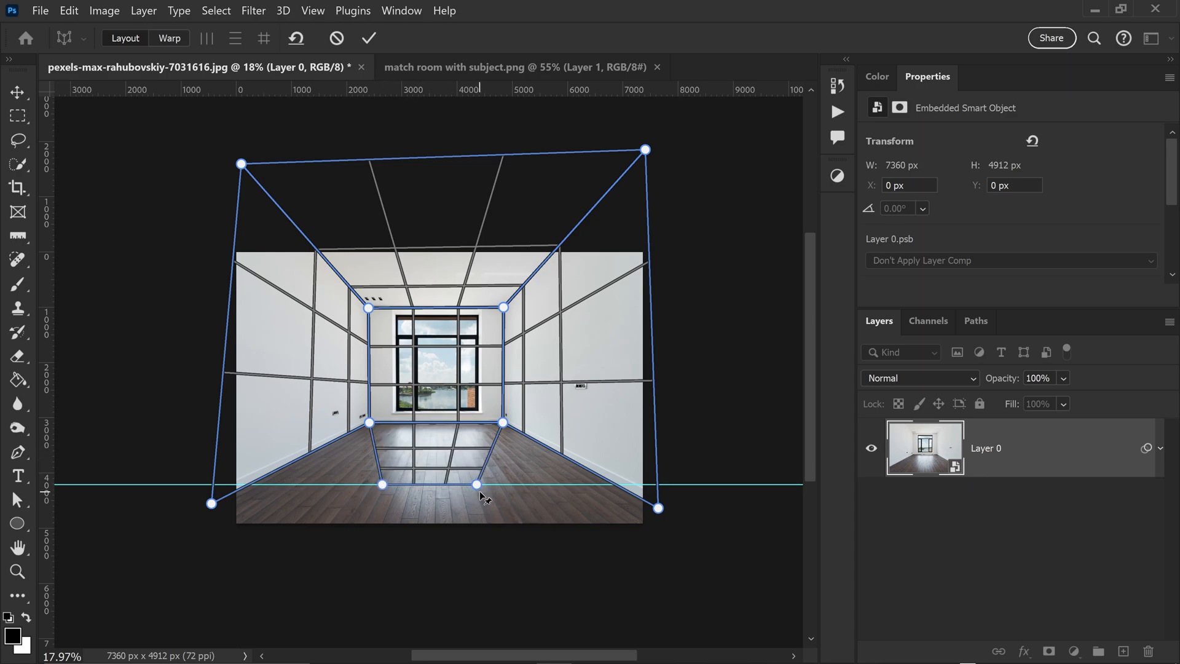
# Step: Snap the floor plane to both walls and pull the bottom-left room corner outward
pyautogui.moveTo(475, 484); pyautogui.dragTo(382, 485)
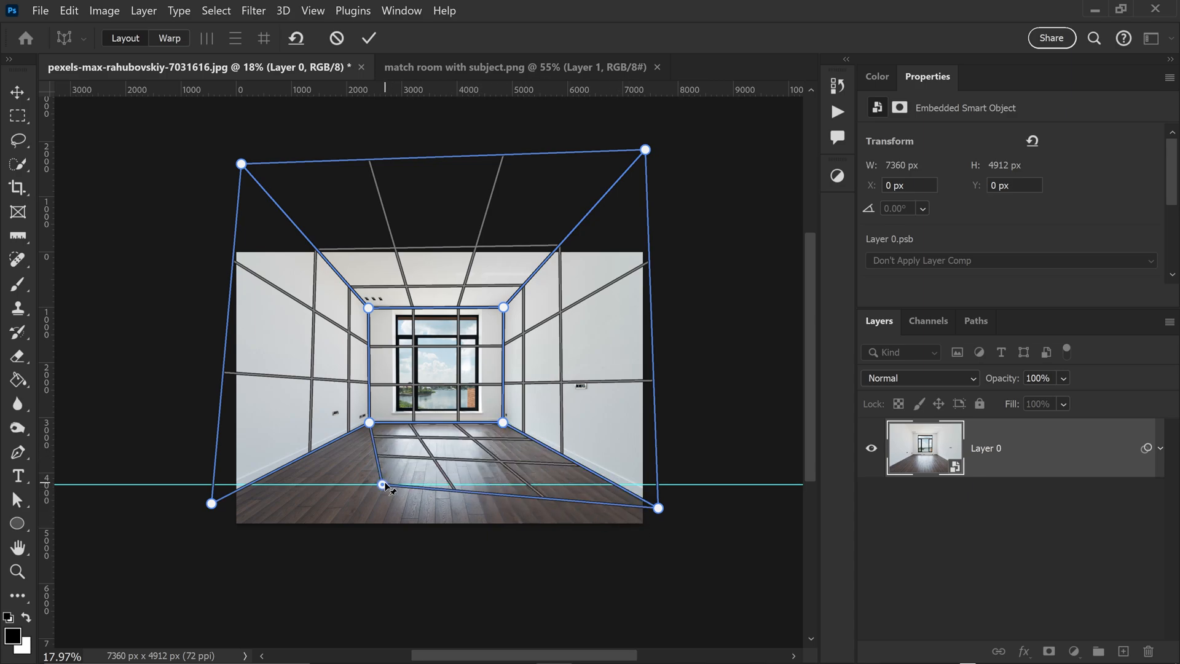
pyautogui.moveTo(384, 485); pyautogui.dragTo(212, 502)
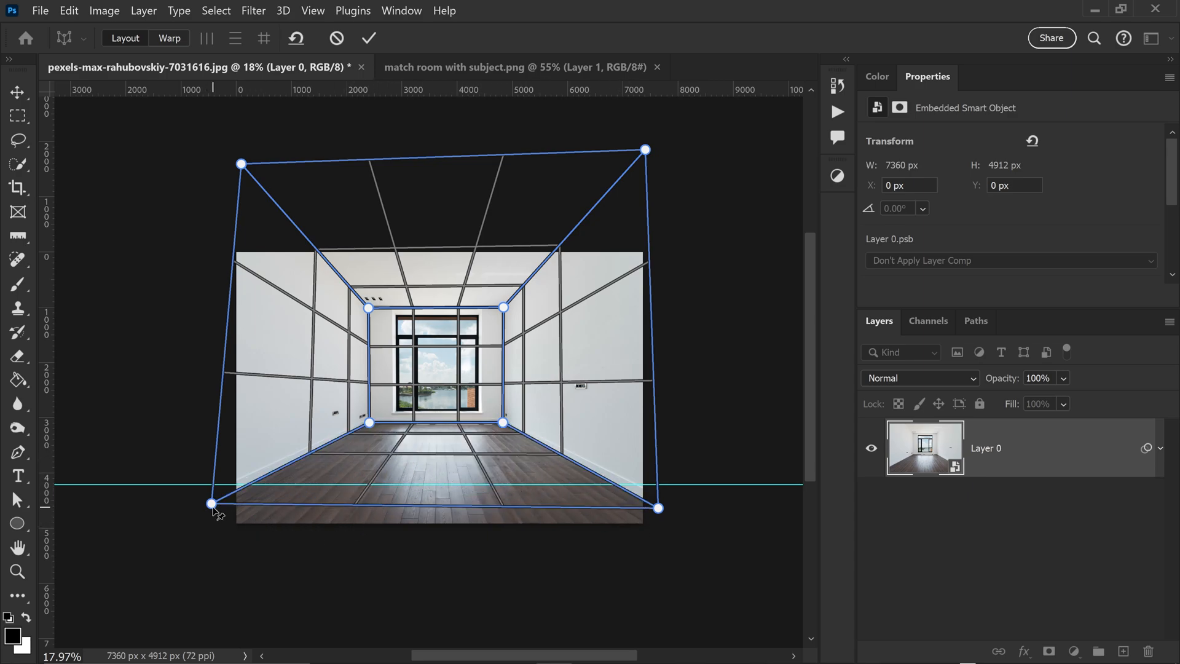
pyautogui.moveTo(212, 503); pyautogui.dragTo(156, 531)
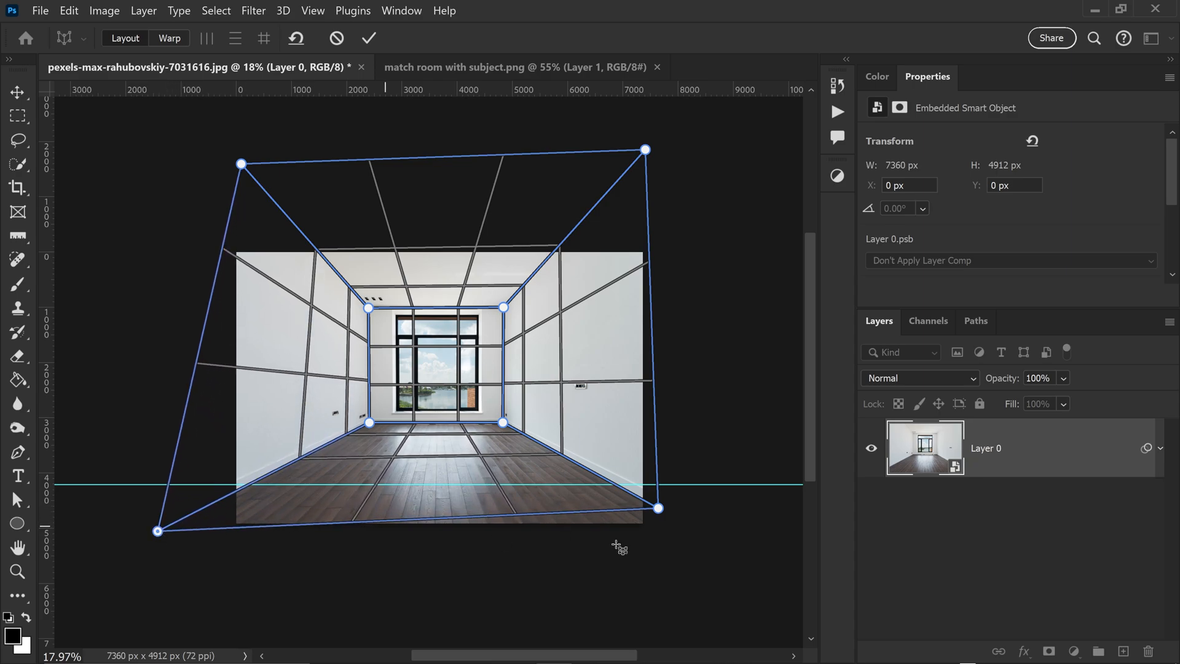
# Step: Push the right-side and top room corners outward past the photo edges
pyautogui.moveTo(656, 506); pyautogui.dragTo(691, 525)
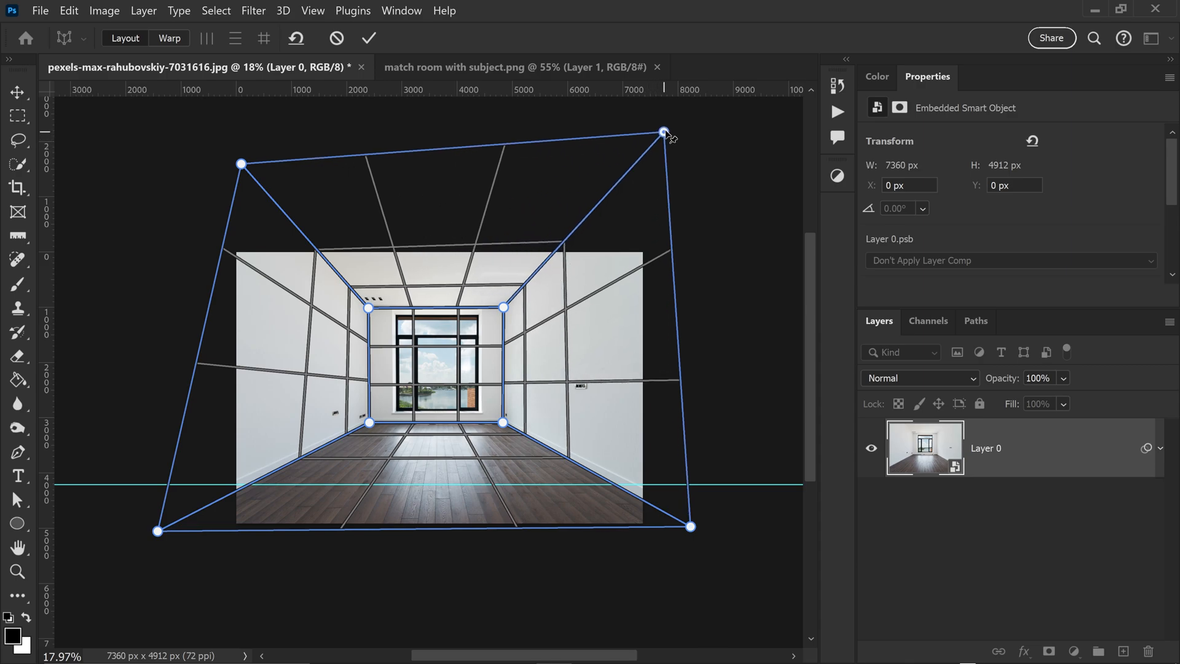
pyautogui.moveTo(663, 131); pyautogui.dragTo(668, 118)
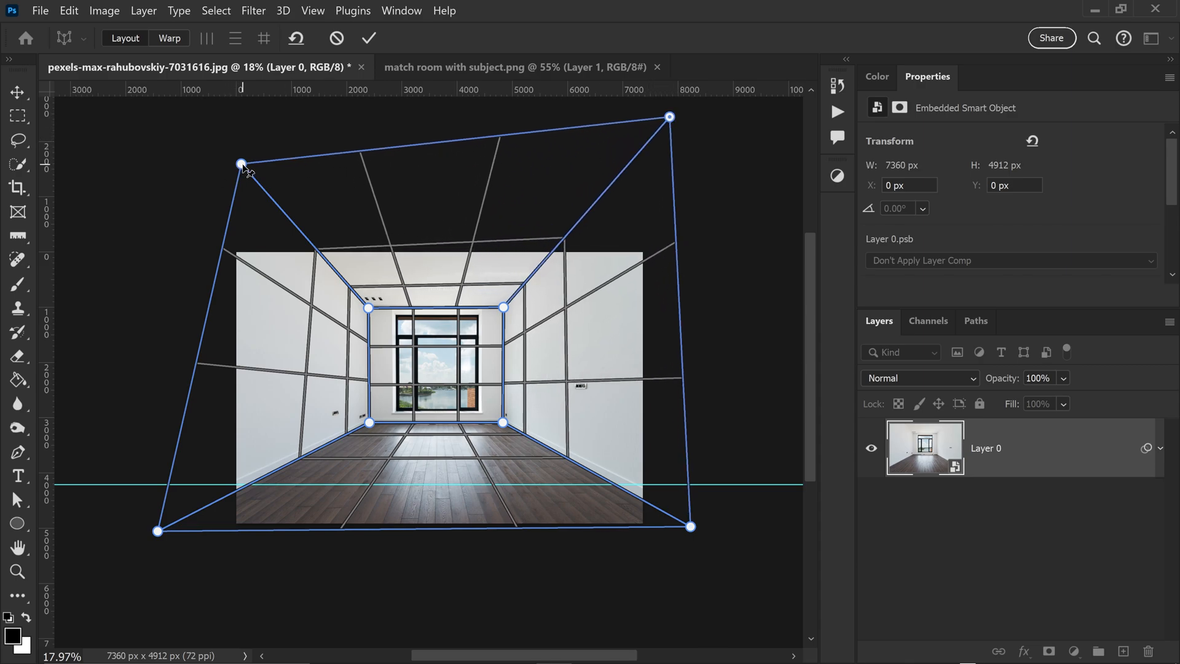
pyautogui.moveTo(242, 162); pyautogui.dragTo(218, 140)
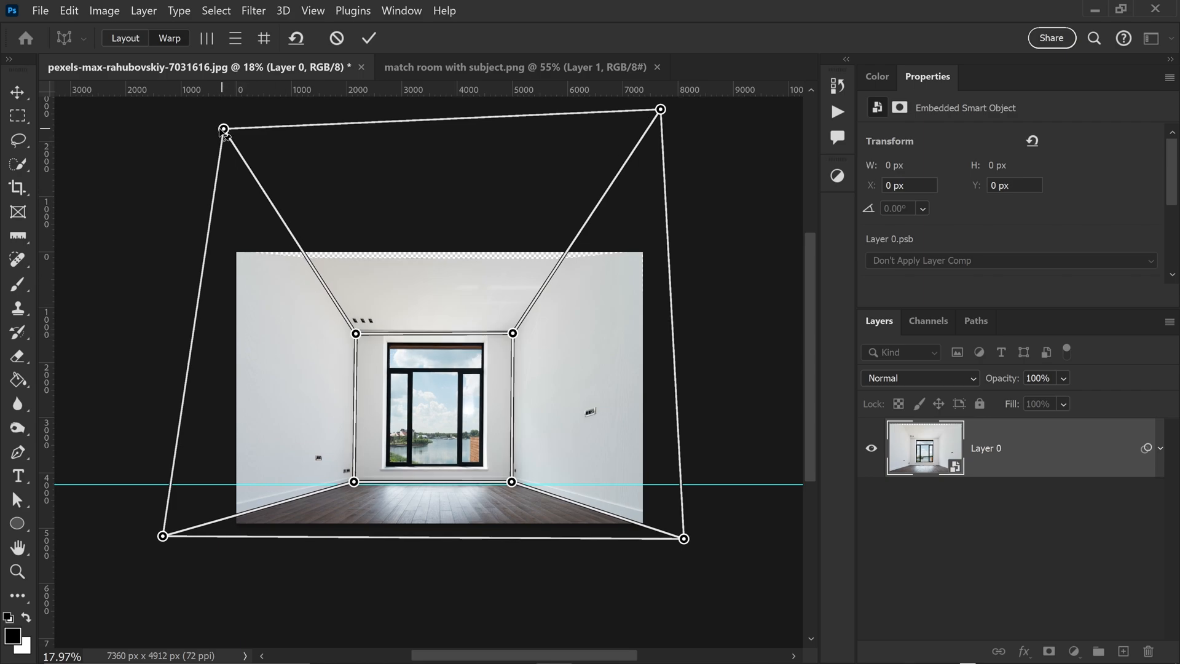
# Step: Lower the top corner pins to enlarge the back wall and commit the perspective warp as a smart filter
pyautogui.moveTo(223, 129); pyautogui.dragTo(205, 144)
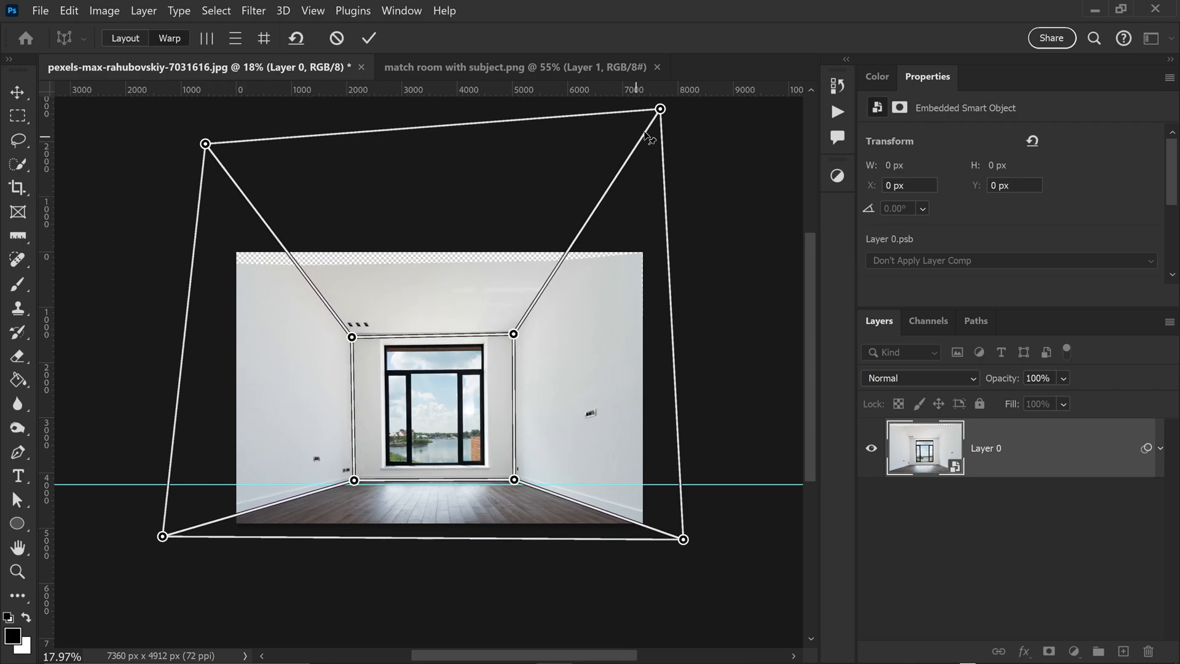
pyautogui.moveTo(660, 110); pyautogui.dragTo(674, 134)
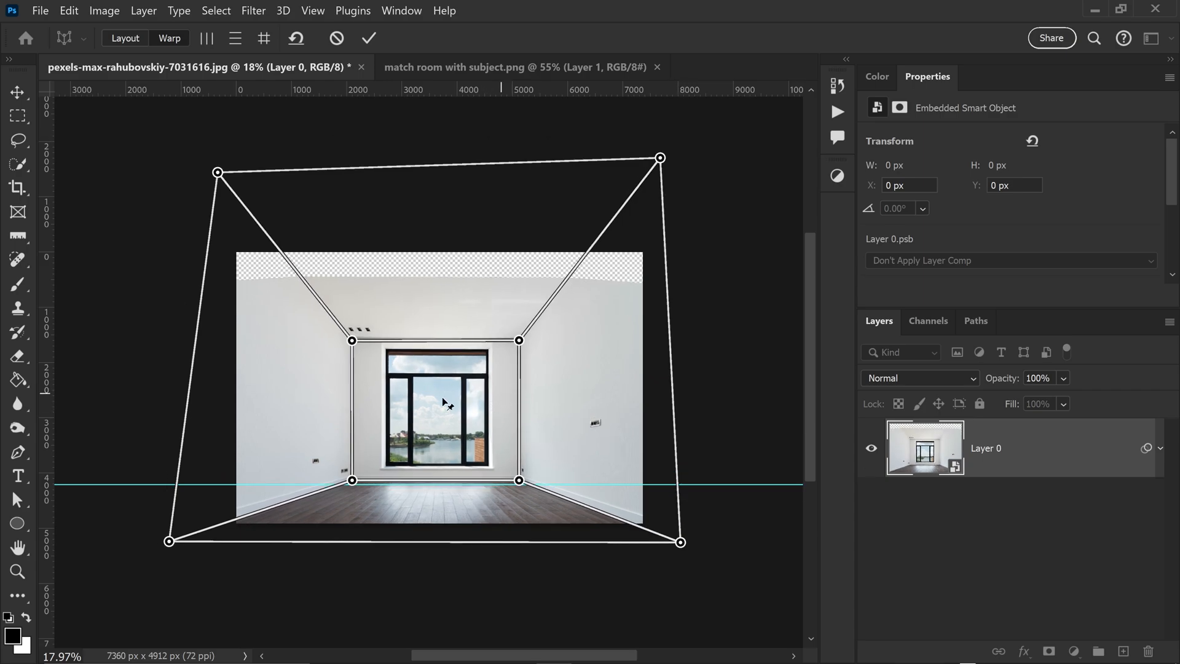
pyautogui.moveTo(602, 370)
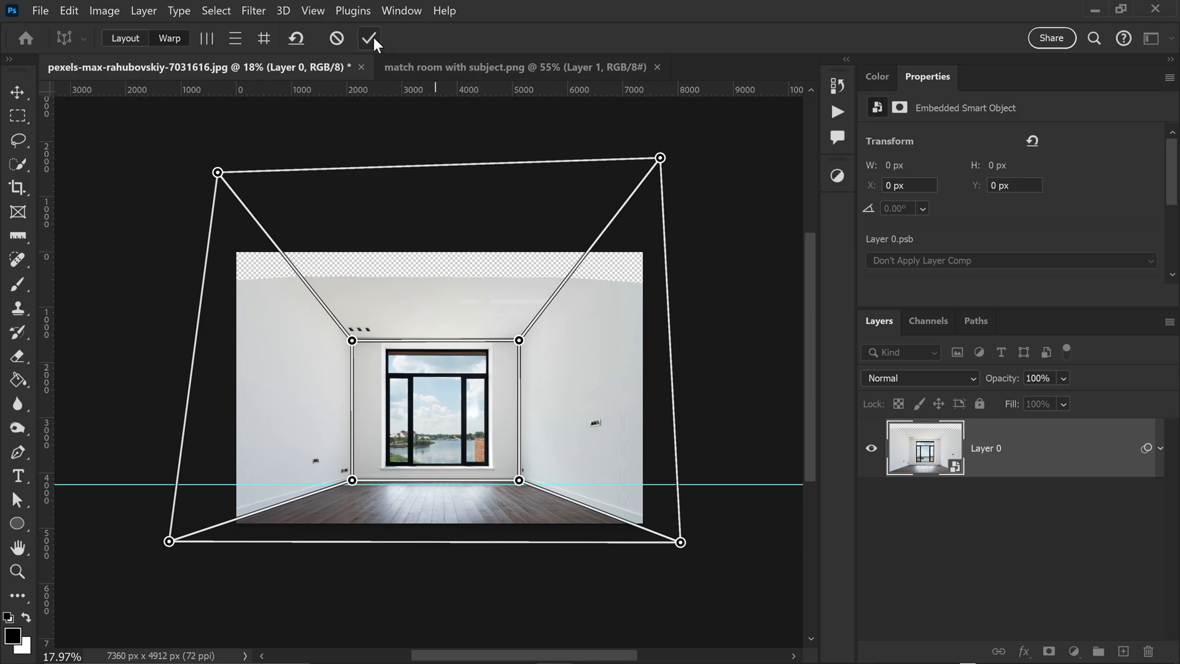
pyautogui.click(368, 39)
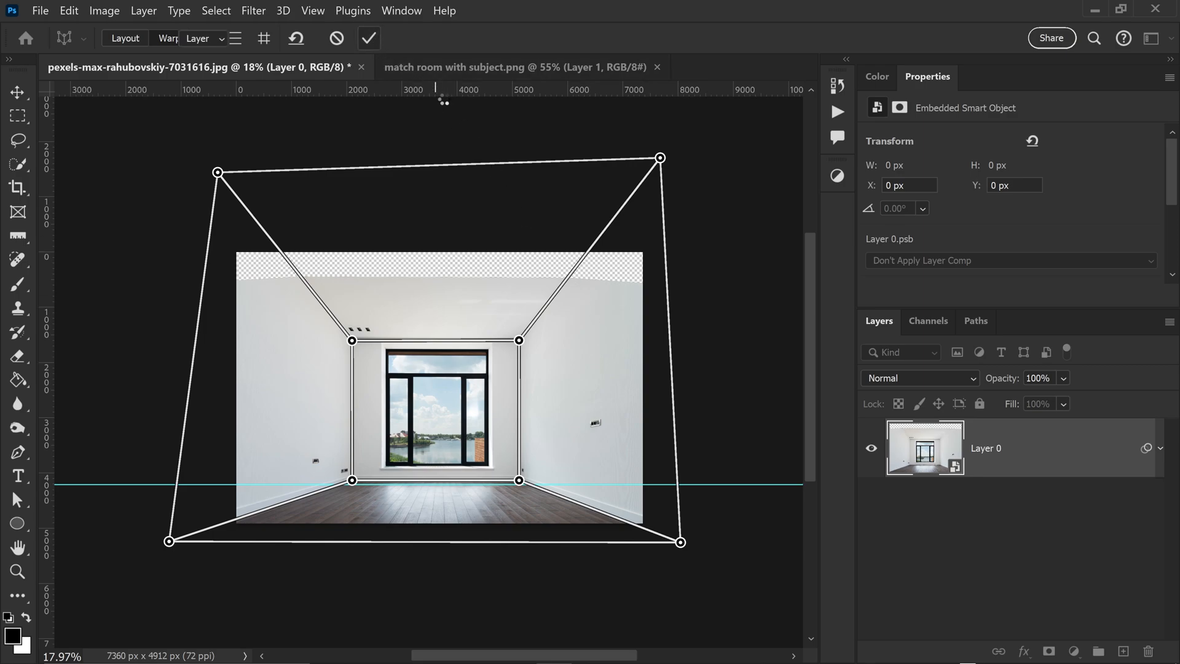
pyautogui.click(368, 38)
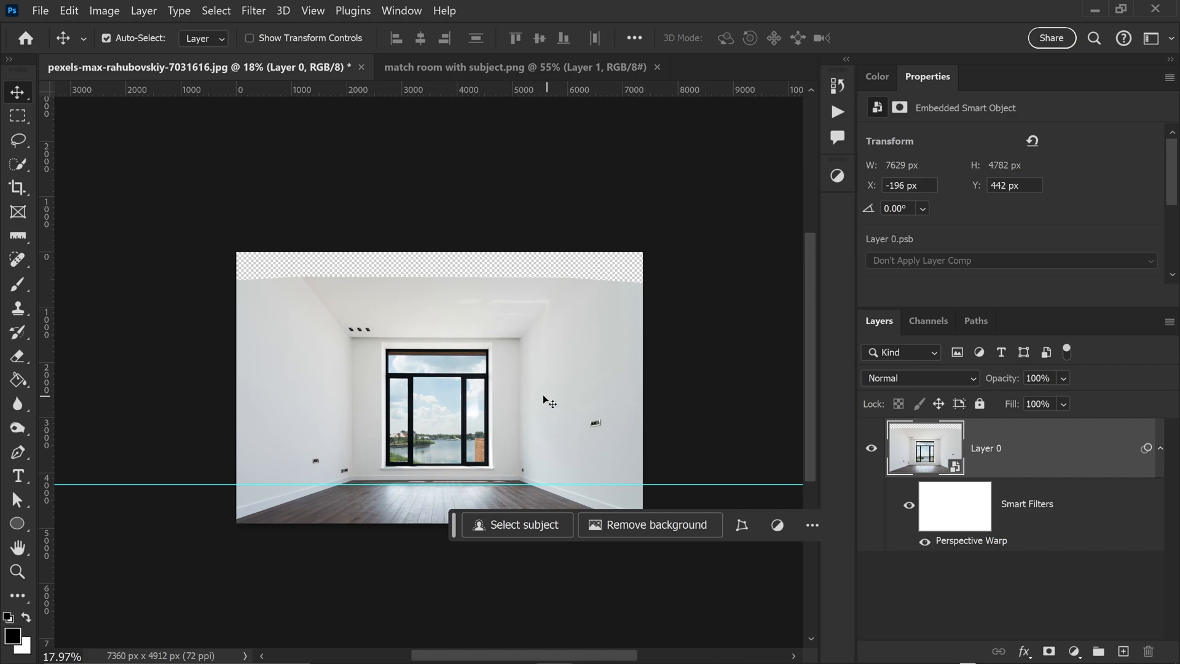
pyautogui.moveTo(668, 323)
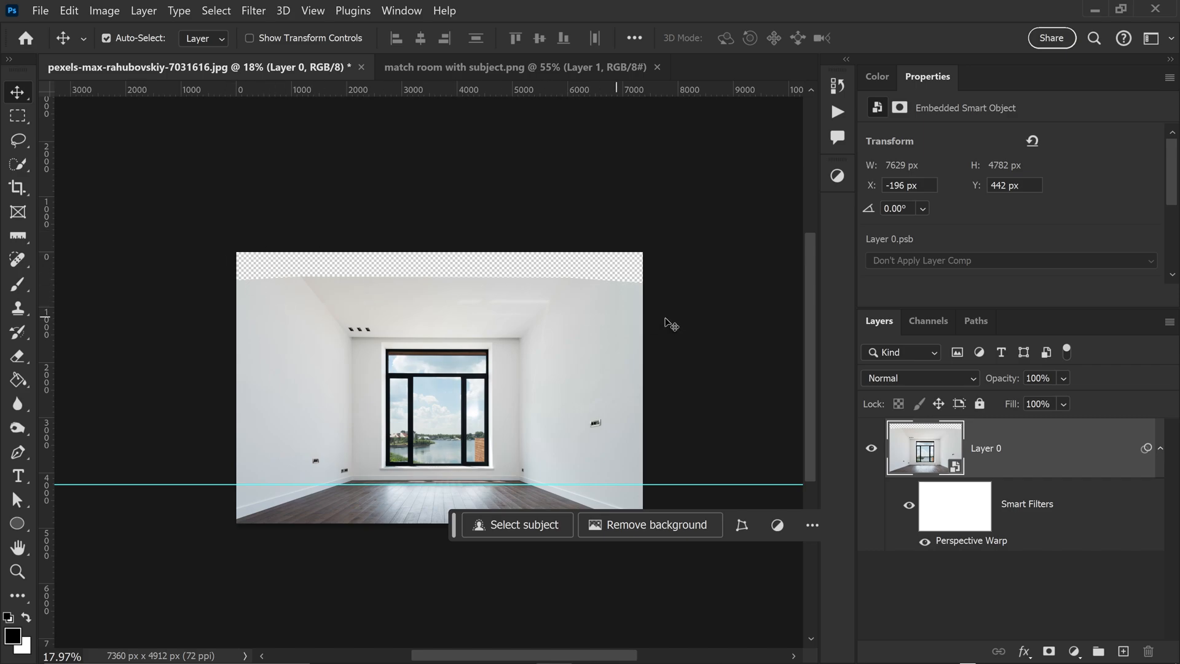
pyautogui.click(17, 117)
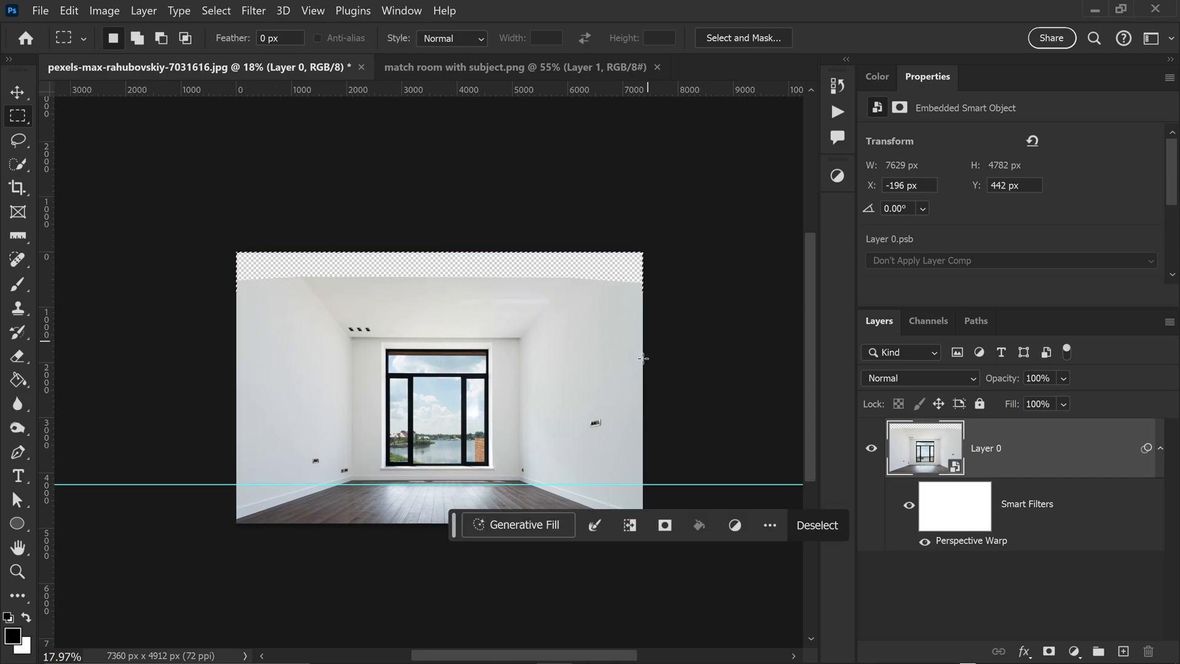
# Step: Generatively fill the transparent top strip with ceiling, then switch to the ballerina photo
pyautogui.click(518, 525)
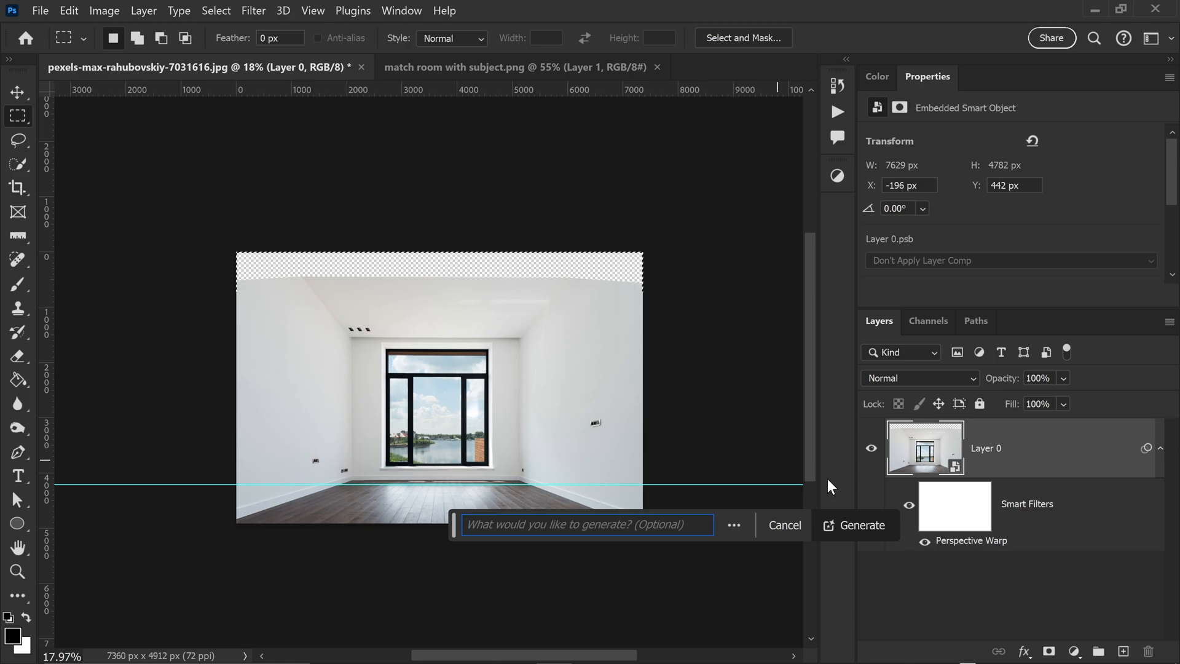
pyautogui.click(854, 525)
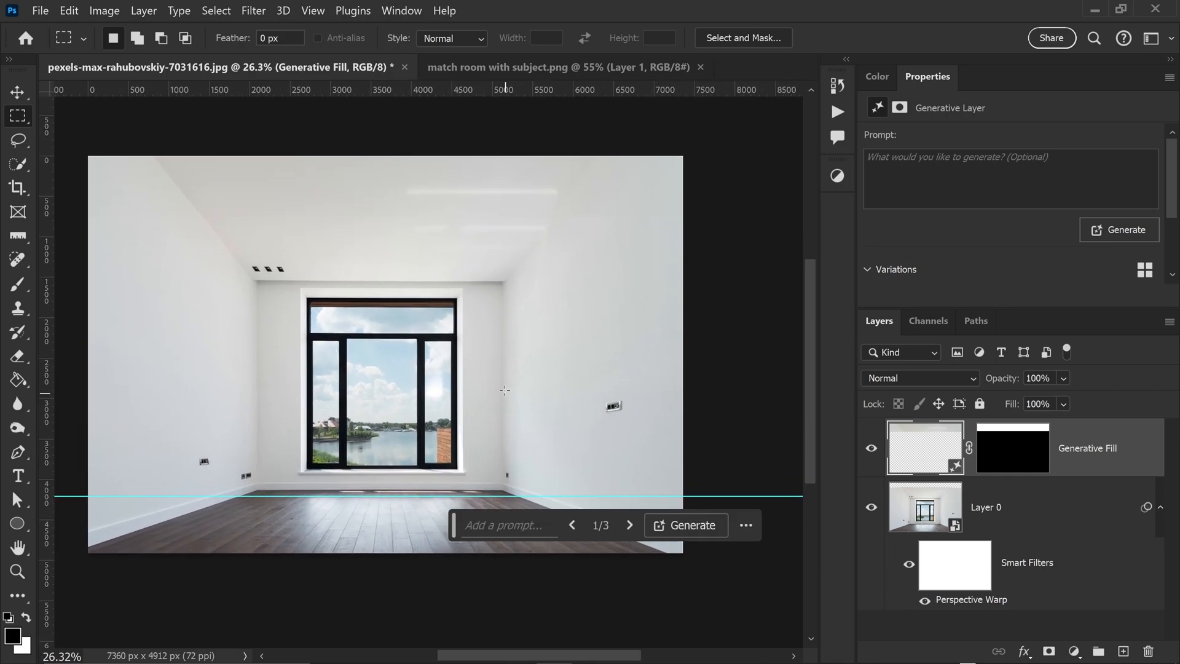
pyautogui.click(560, 67)
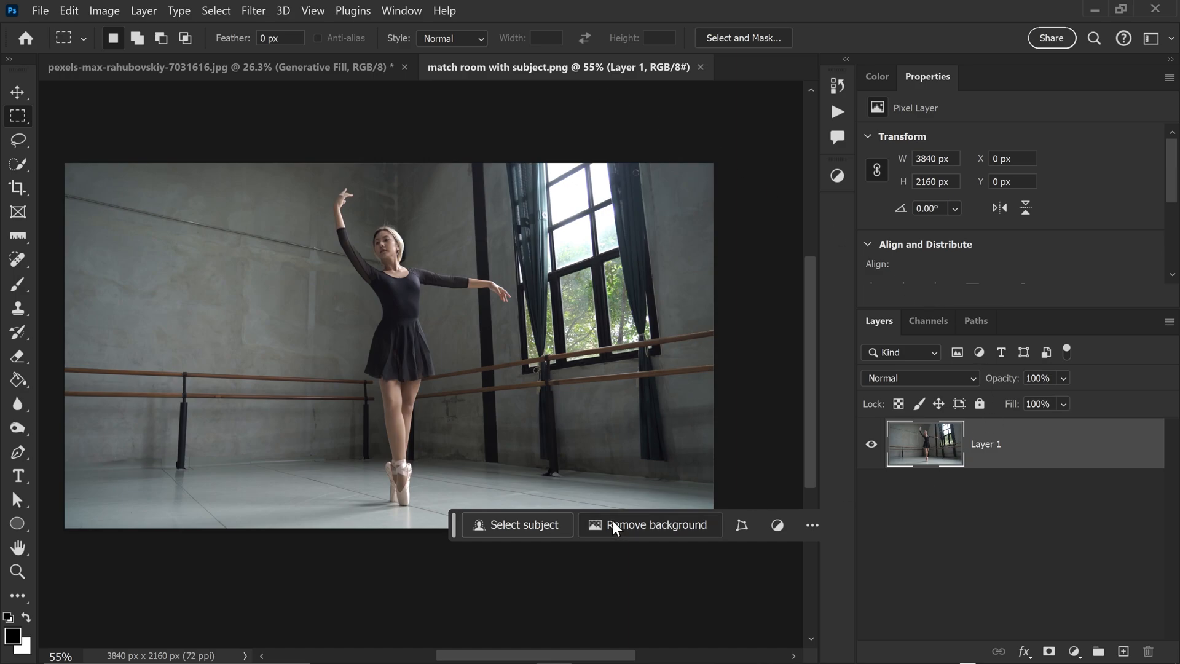
# Step: Remove the ballerina's studio background with Remove background
pyautogui.click(649, 525)
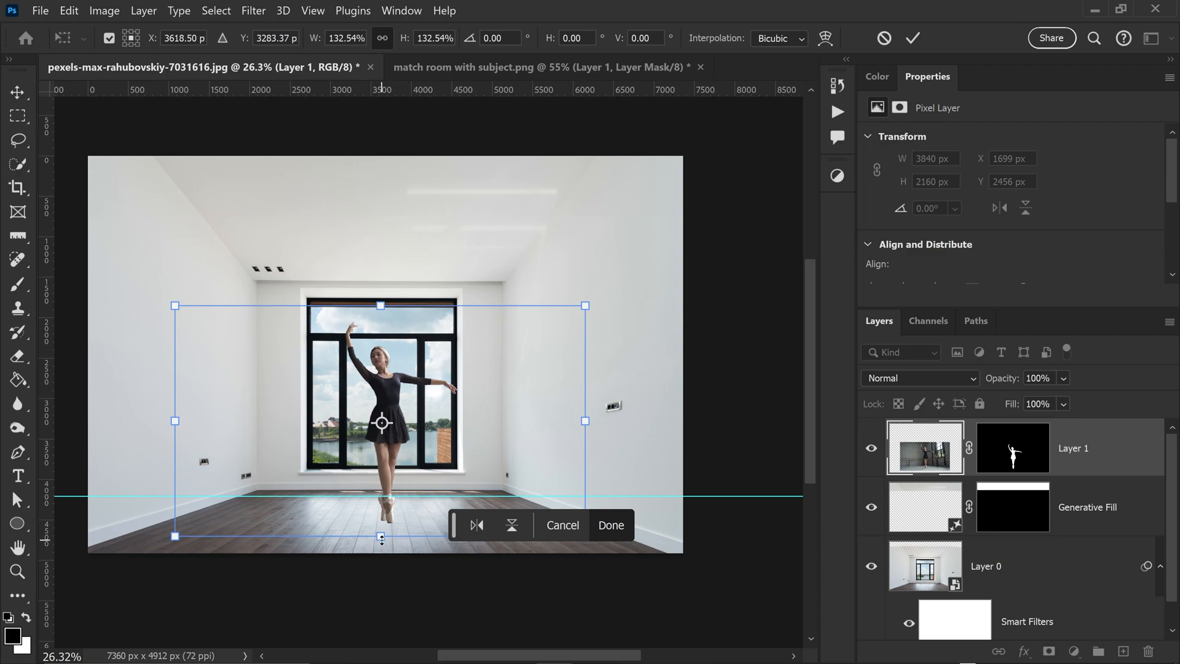
# Step: Commit the enlarged ballerina so she stands centered on the room's wooden floor
pyautogui.click(610, 525)
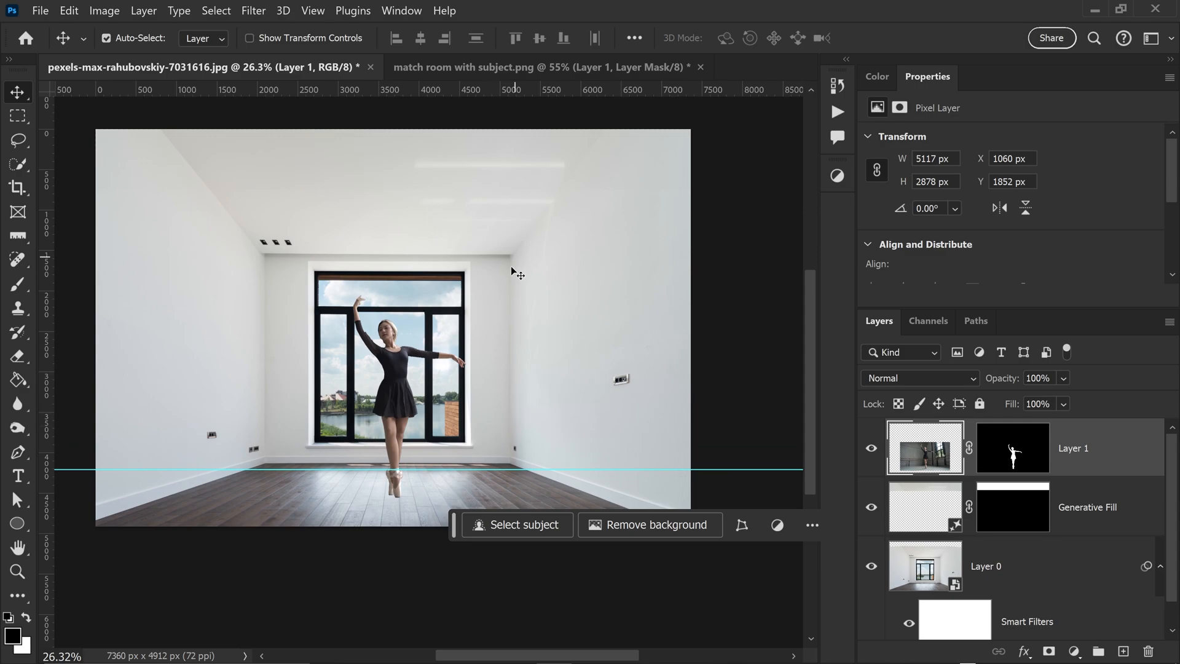
pyautogui.moveTo(443, 98)
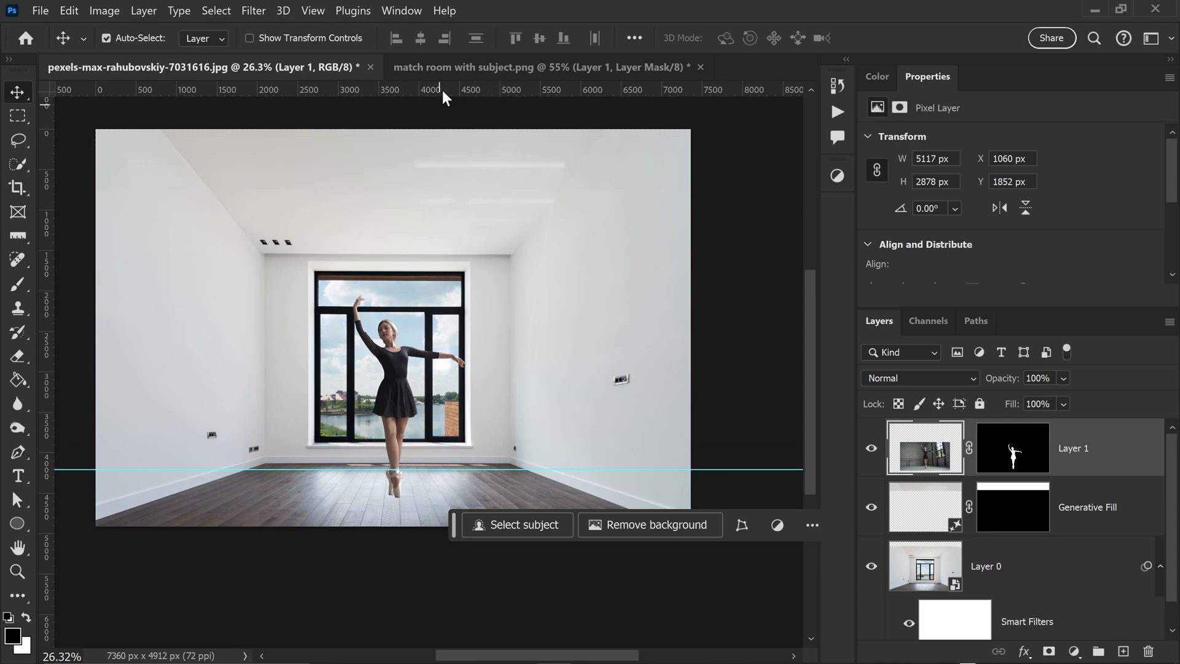